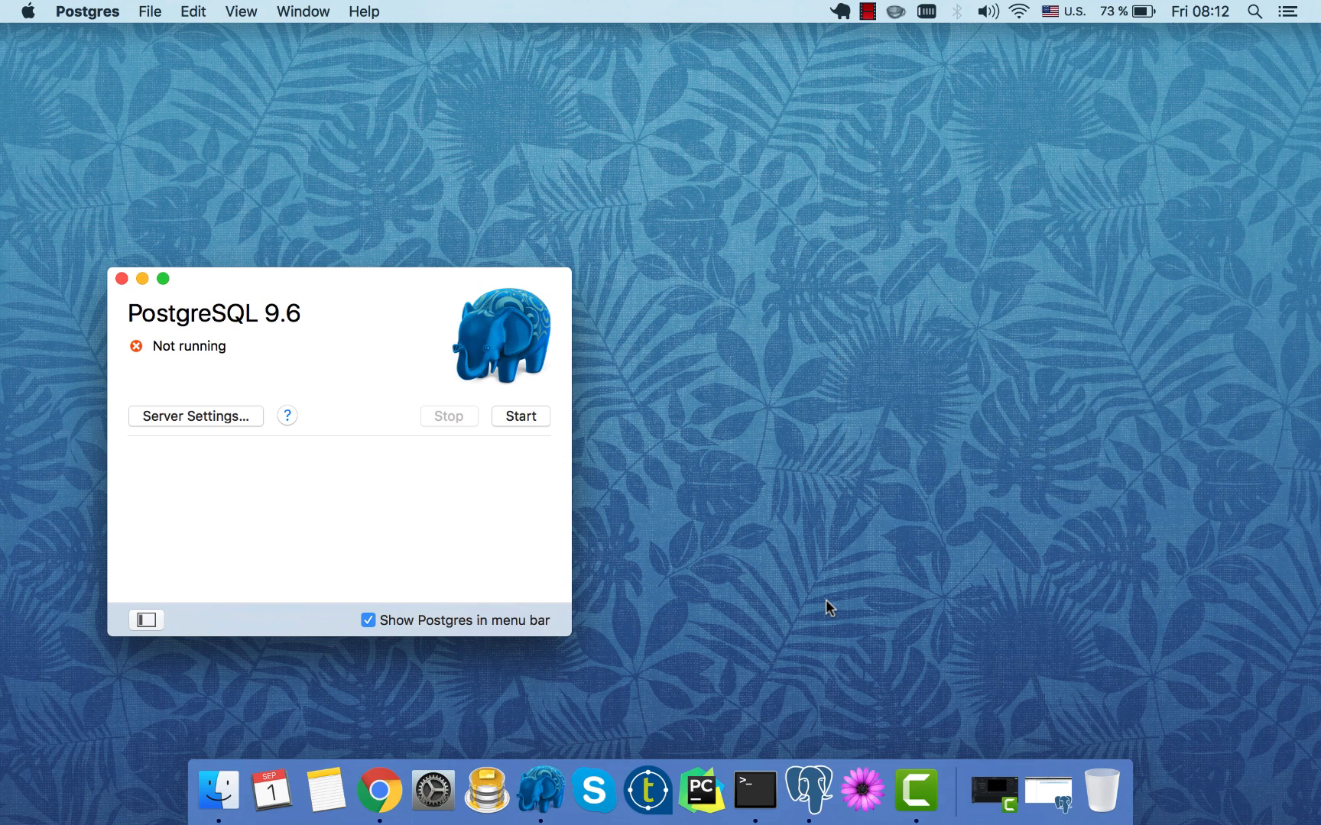
{"action": "mouse_move", "coordinate": [543, 439]}
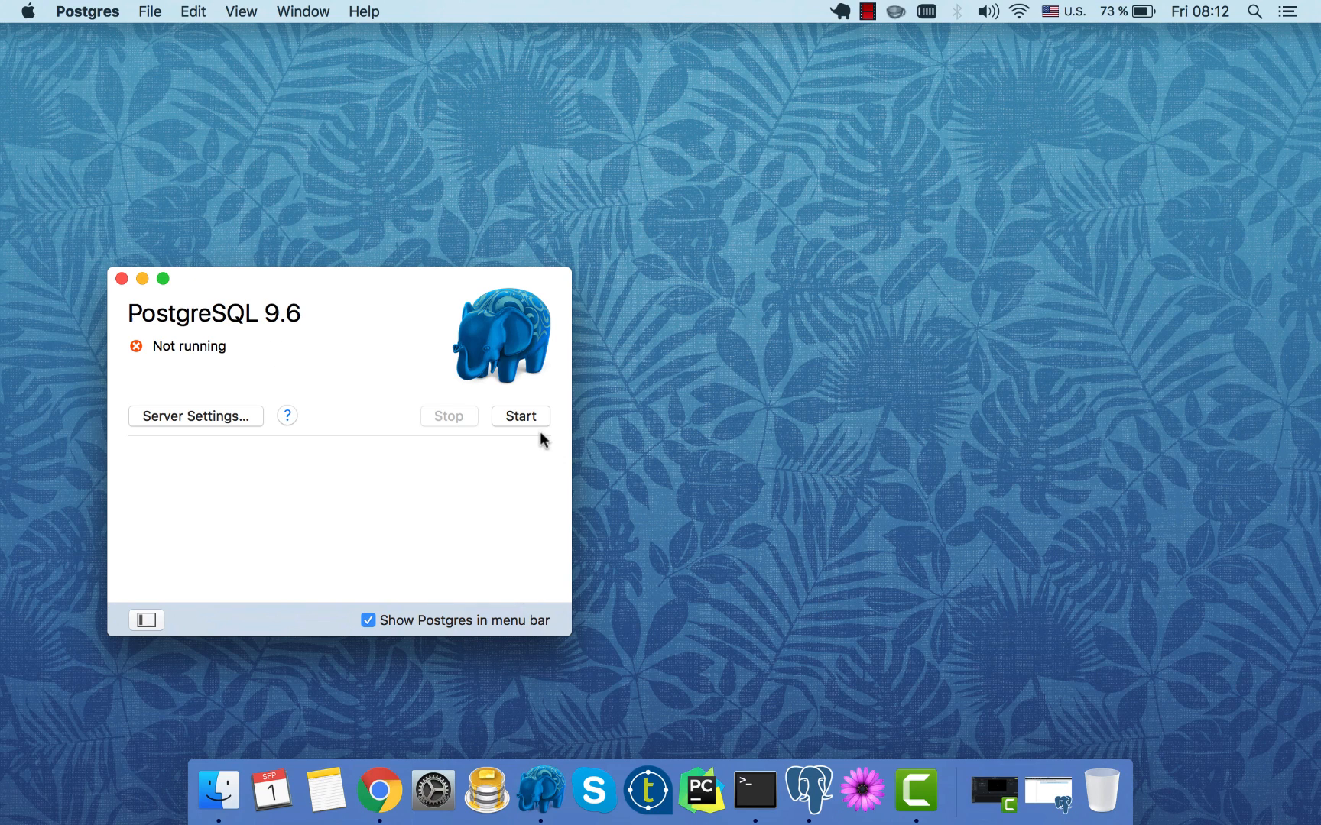
Start the PostgreSQL 9.6 server from the Postgres.app window
{"action": "left_click", "coordinate": [520, 416]}
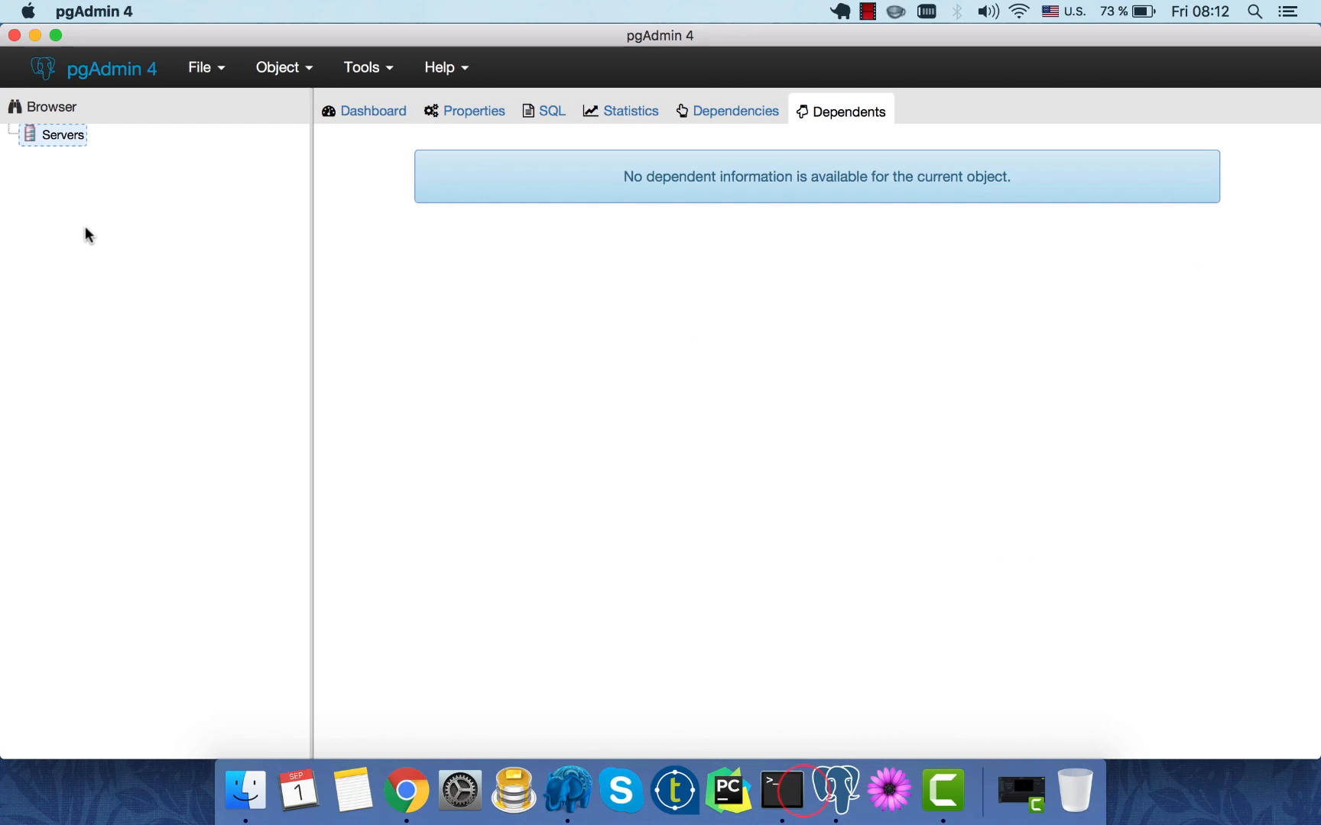
{"action": "mouse_move", "coordinate": [72, 176]}
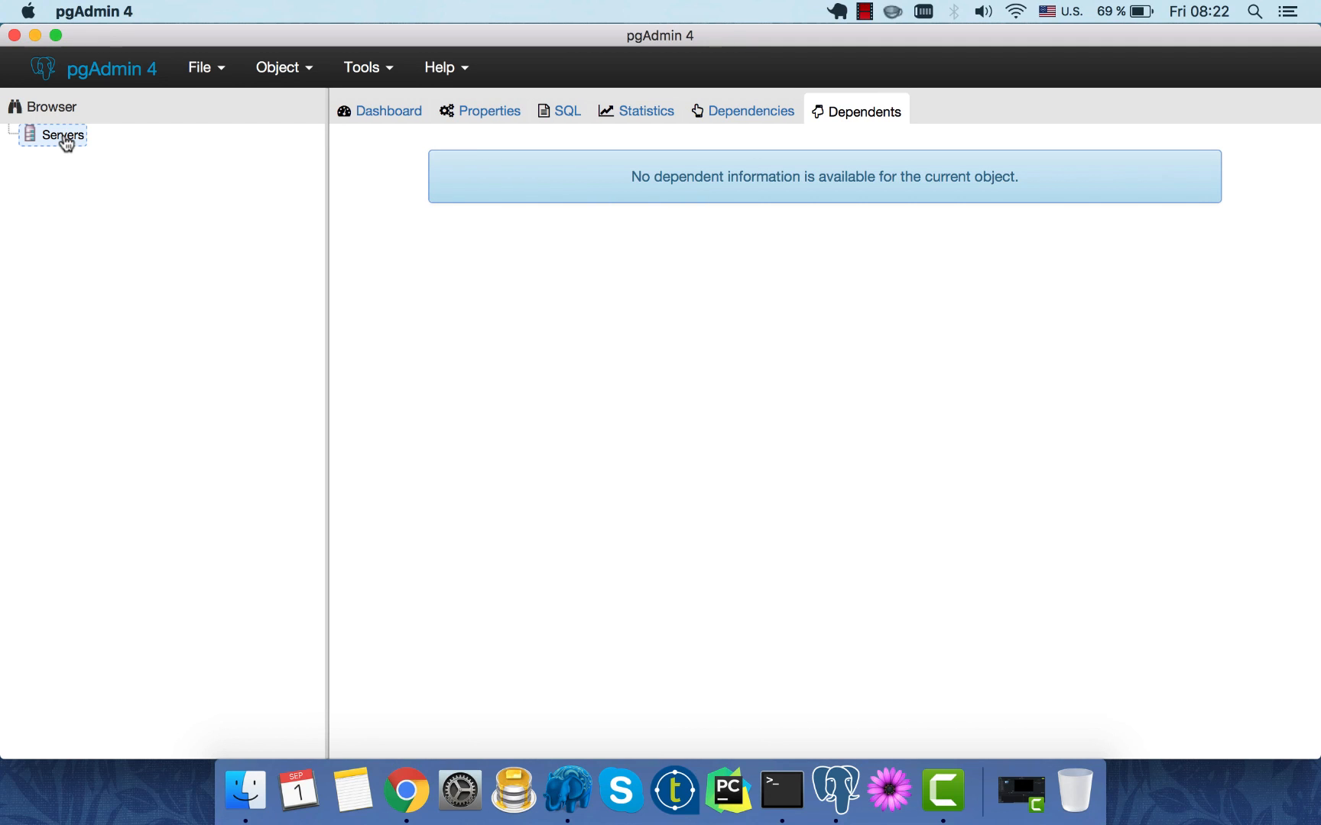
Begin registering a new server from the Servers group's Create > Server... action
{"action": "right_click", "coordinate": [63, 134]}
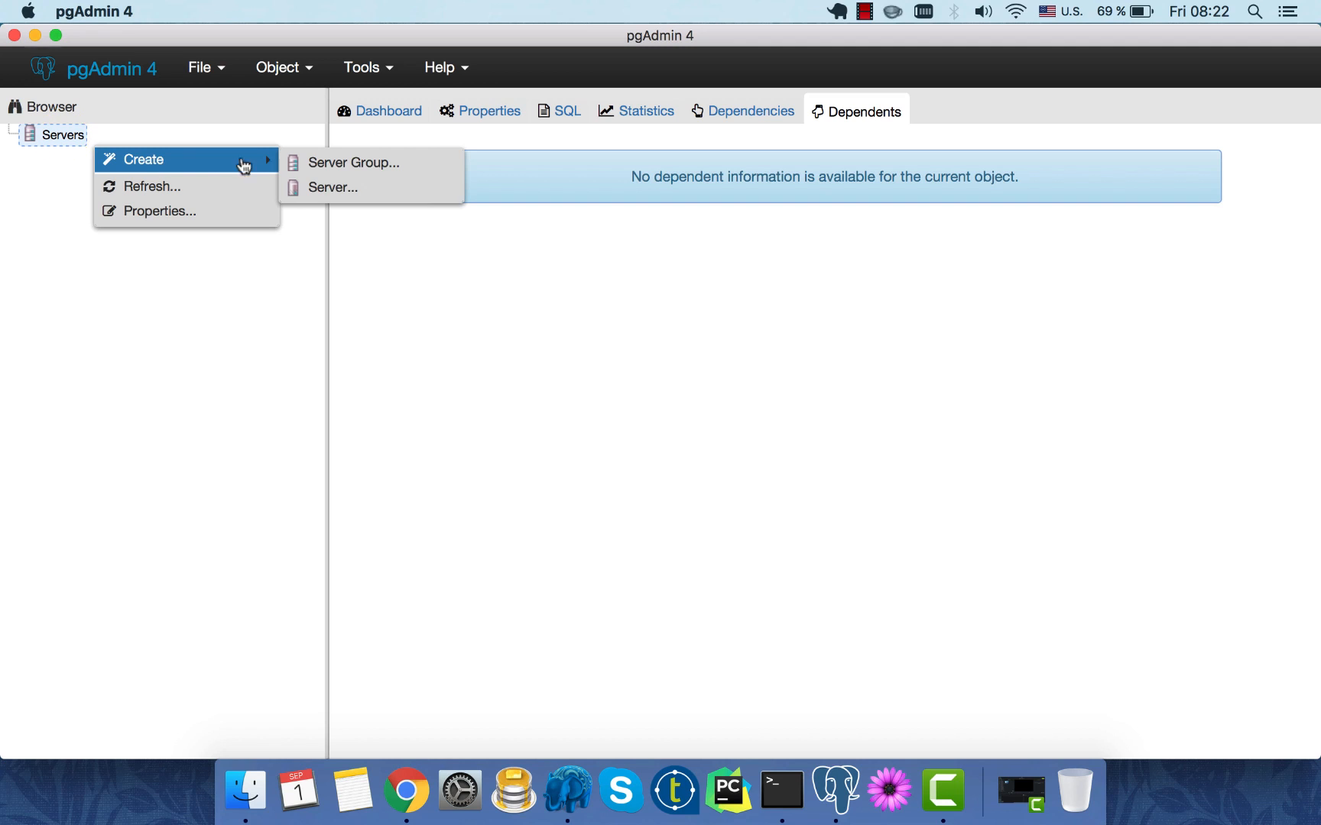
{"action": "left_click", "coordinate": [332, 186]}
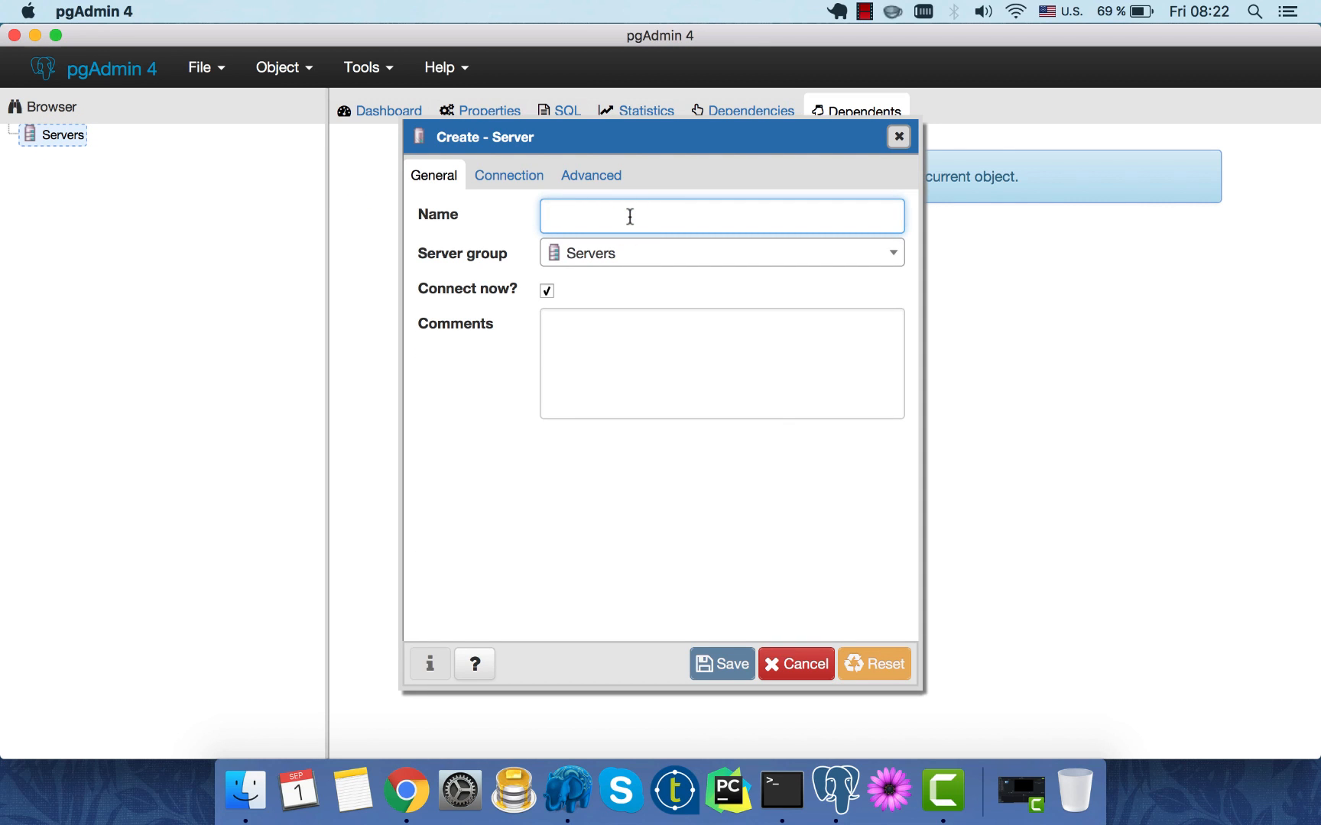
Name the server my_local_postgres_server and move to its Connection settings
{"action": "left_click", "coordinate": [720, 216]}
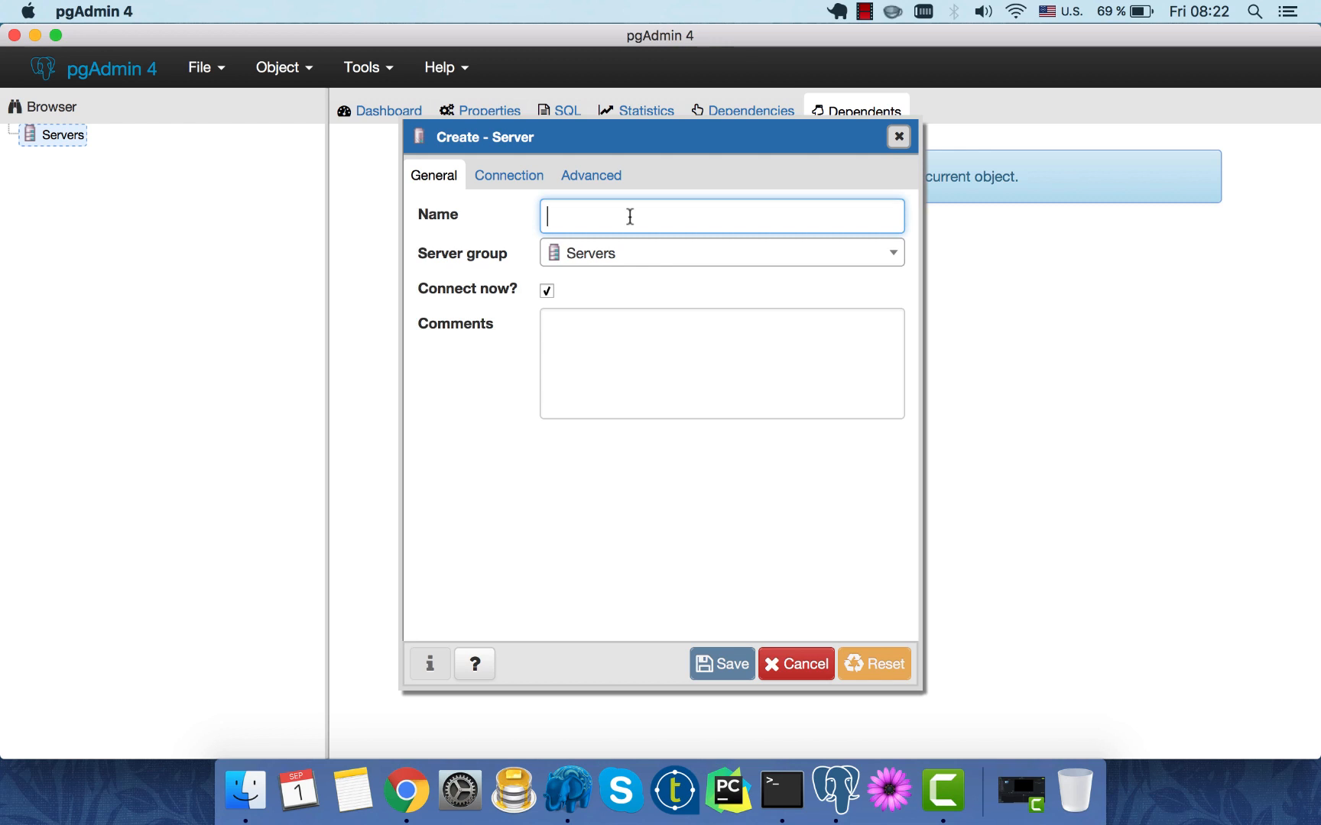
{"action": "type", "text": "my"}
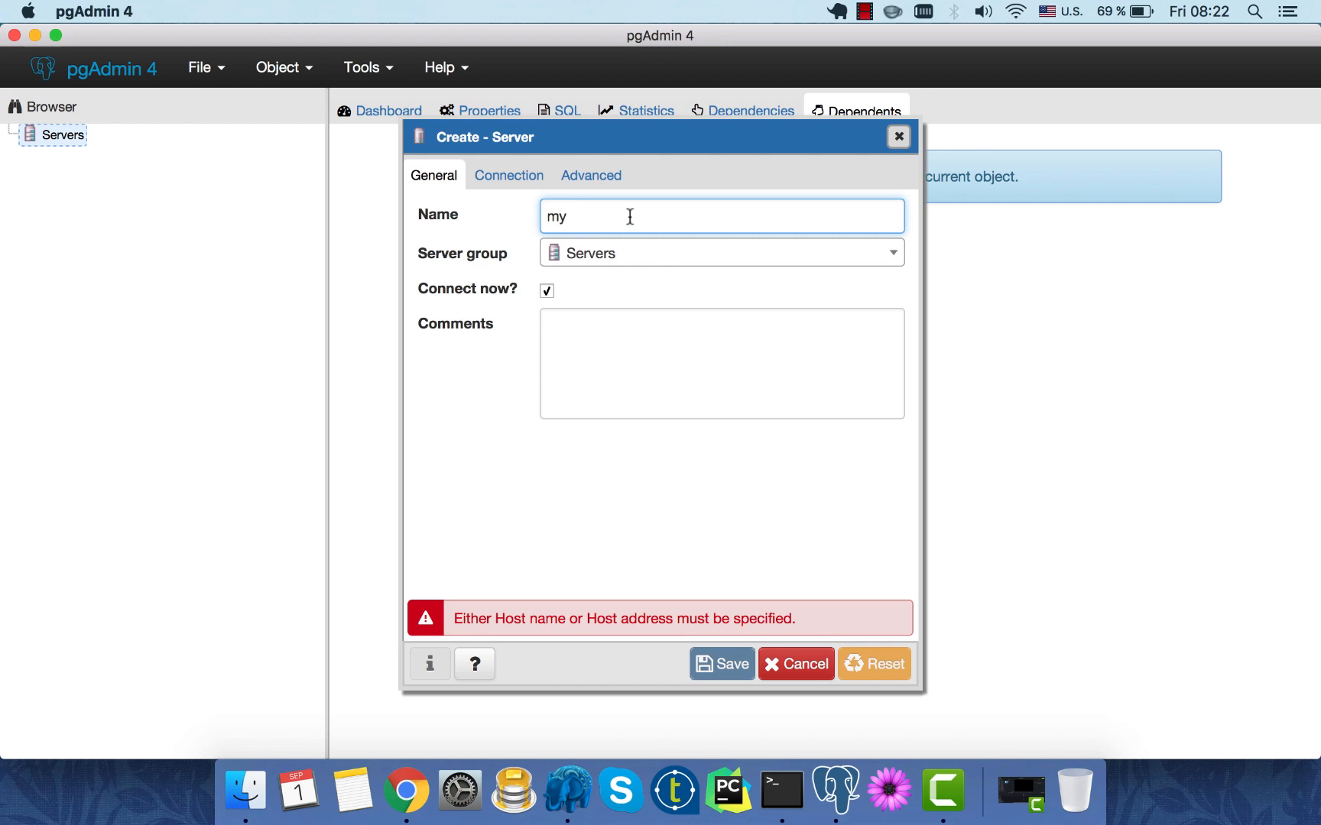
{"action": "type", "text": "_"}
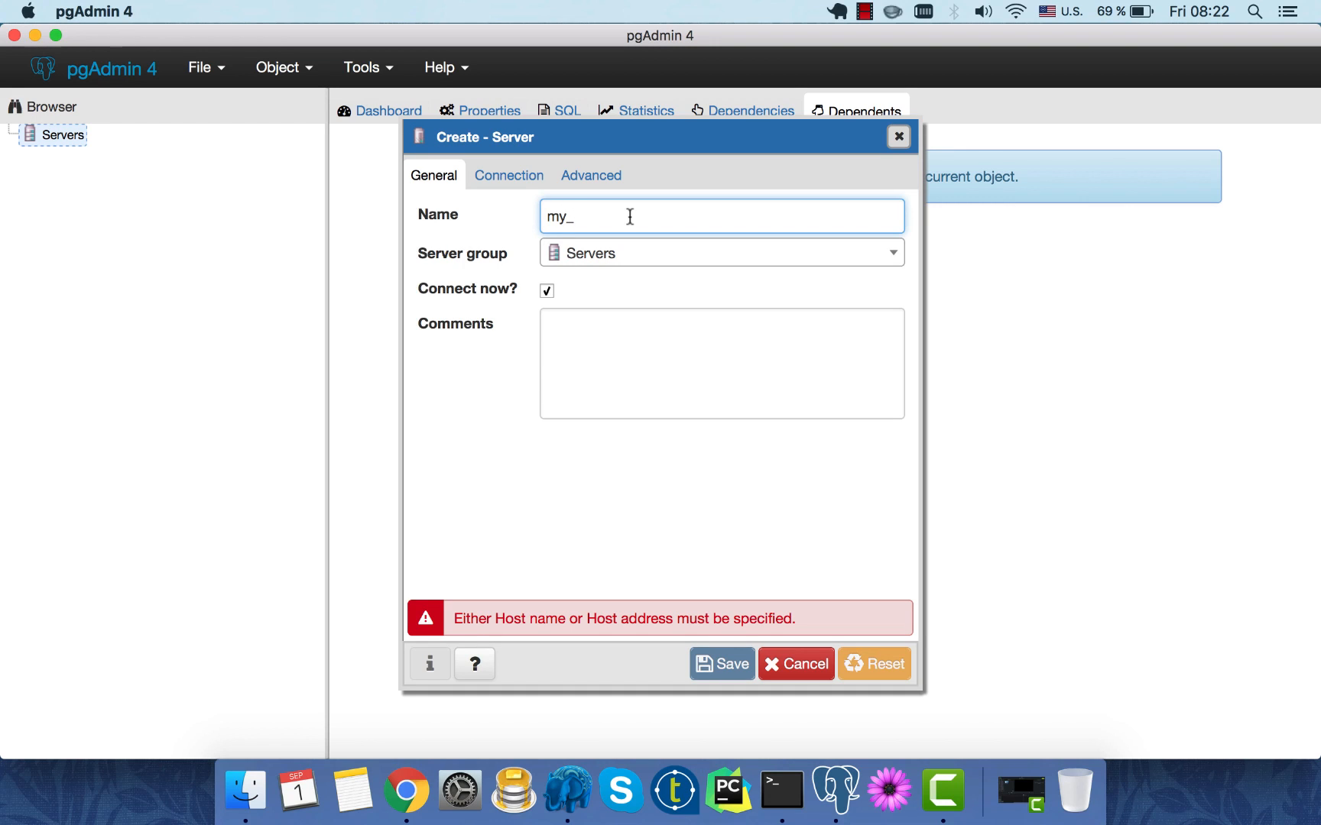
{"action": "type", "text": "local"}
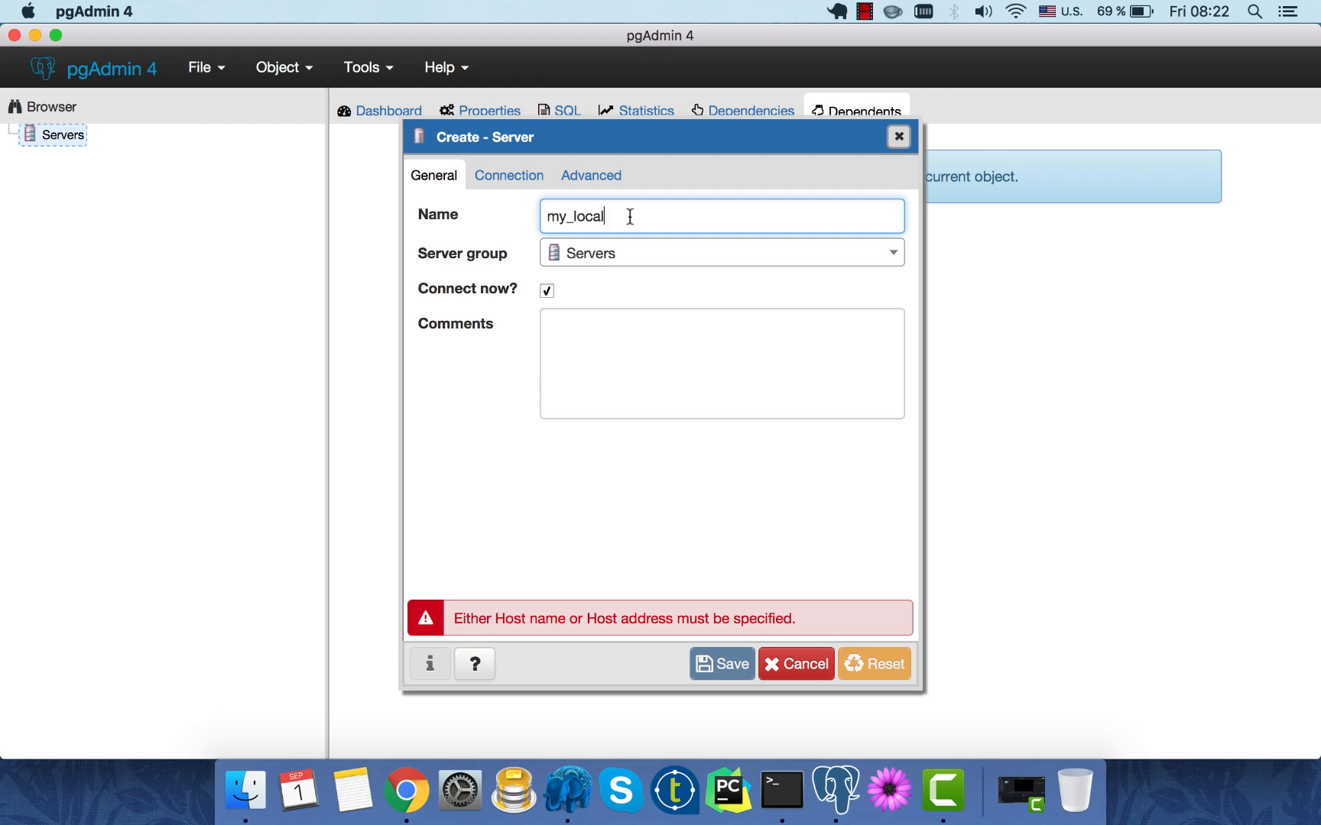
{"action": "type", "text": "_postgres"}
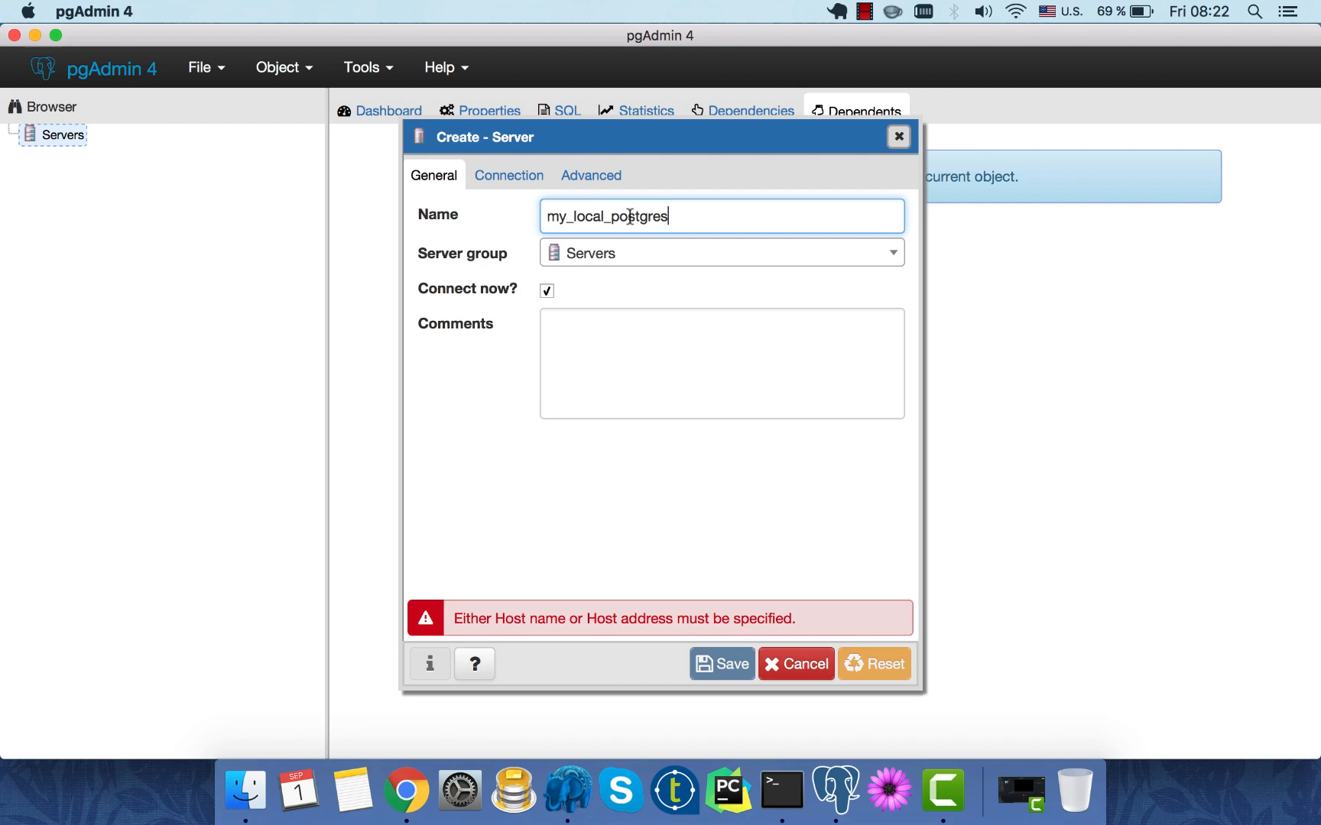
{"action": "type", "text": "_server"}
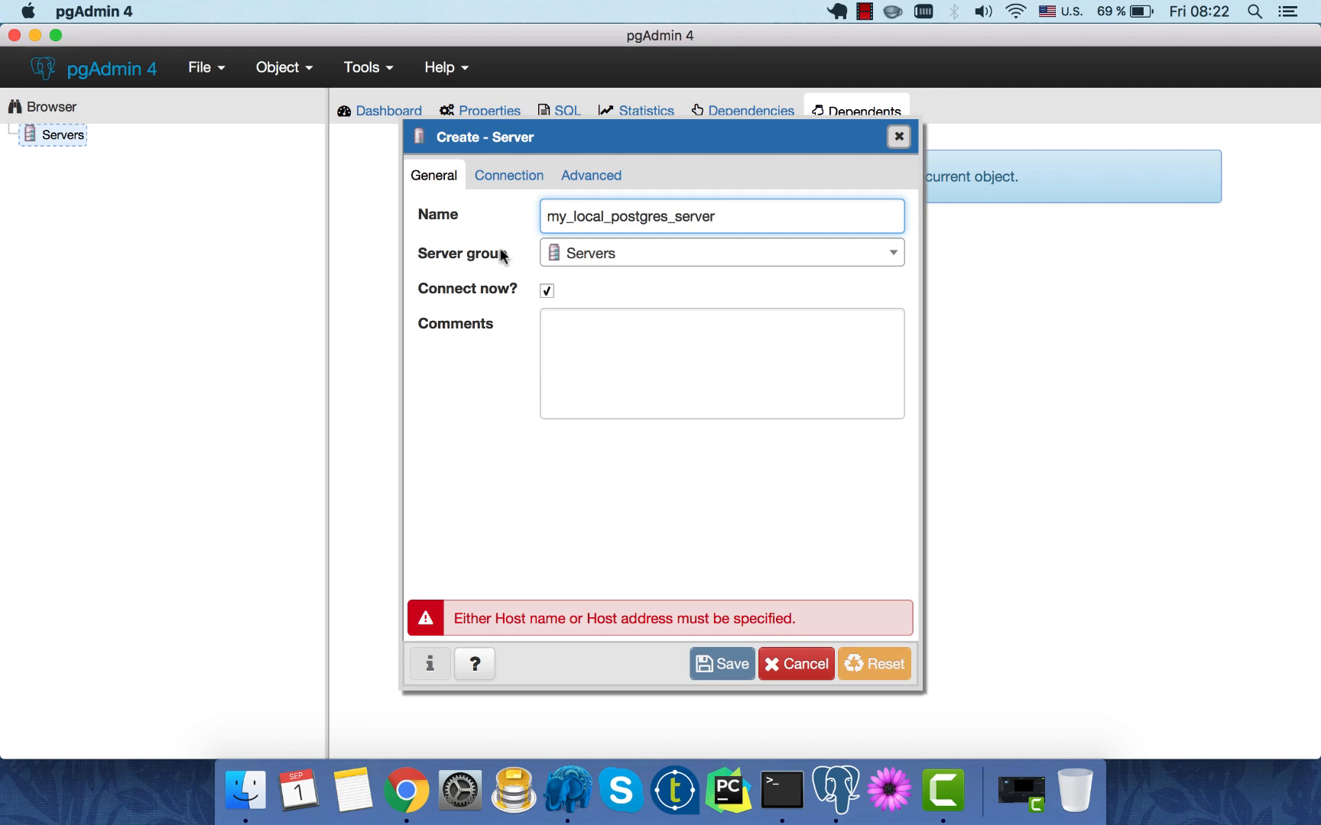
{"action": "left_click", "coordinate": [507, 176]}
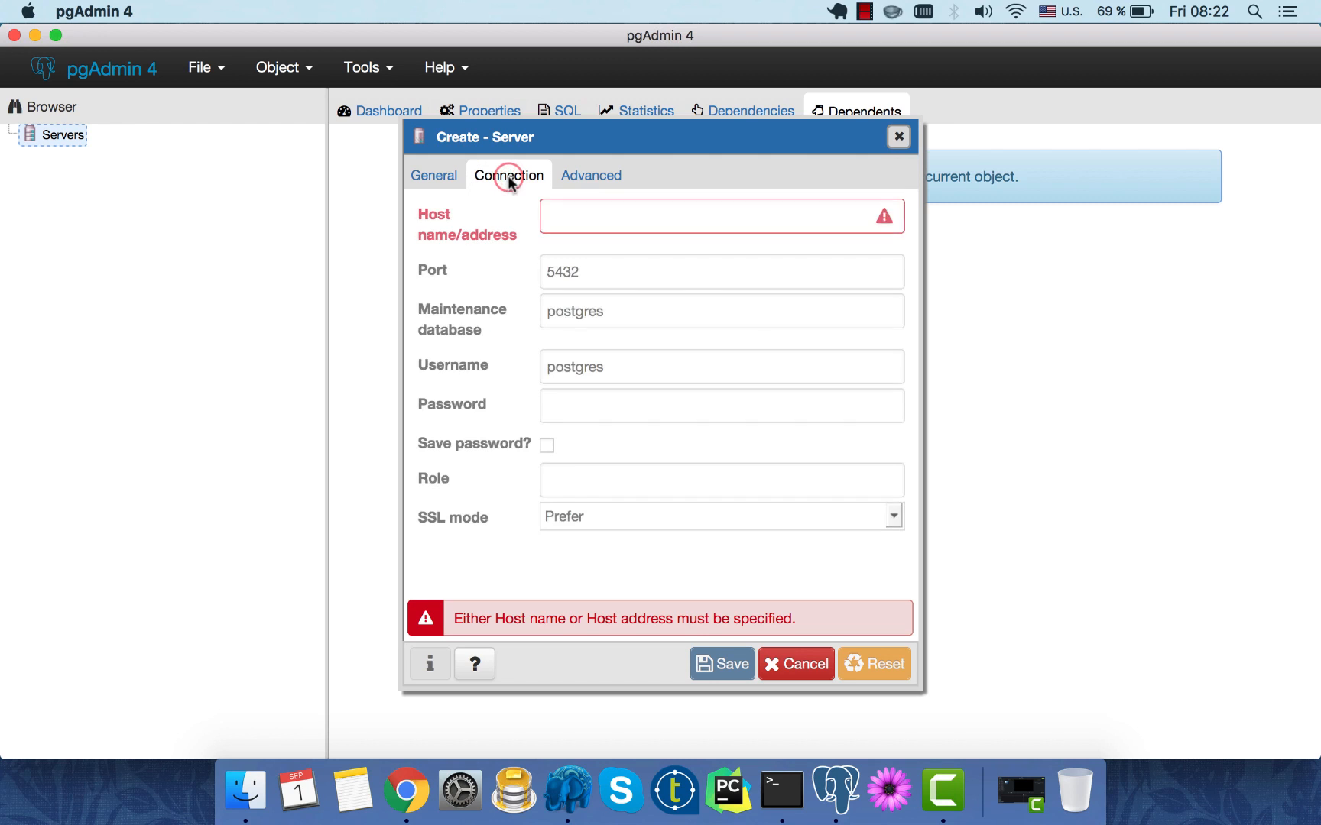
Enter localhost (trying 127.0.0.1 along the way) as the host address, keeping port 5432 and user postgres
{"action": "left_click", "coordinate": [720, 215]}
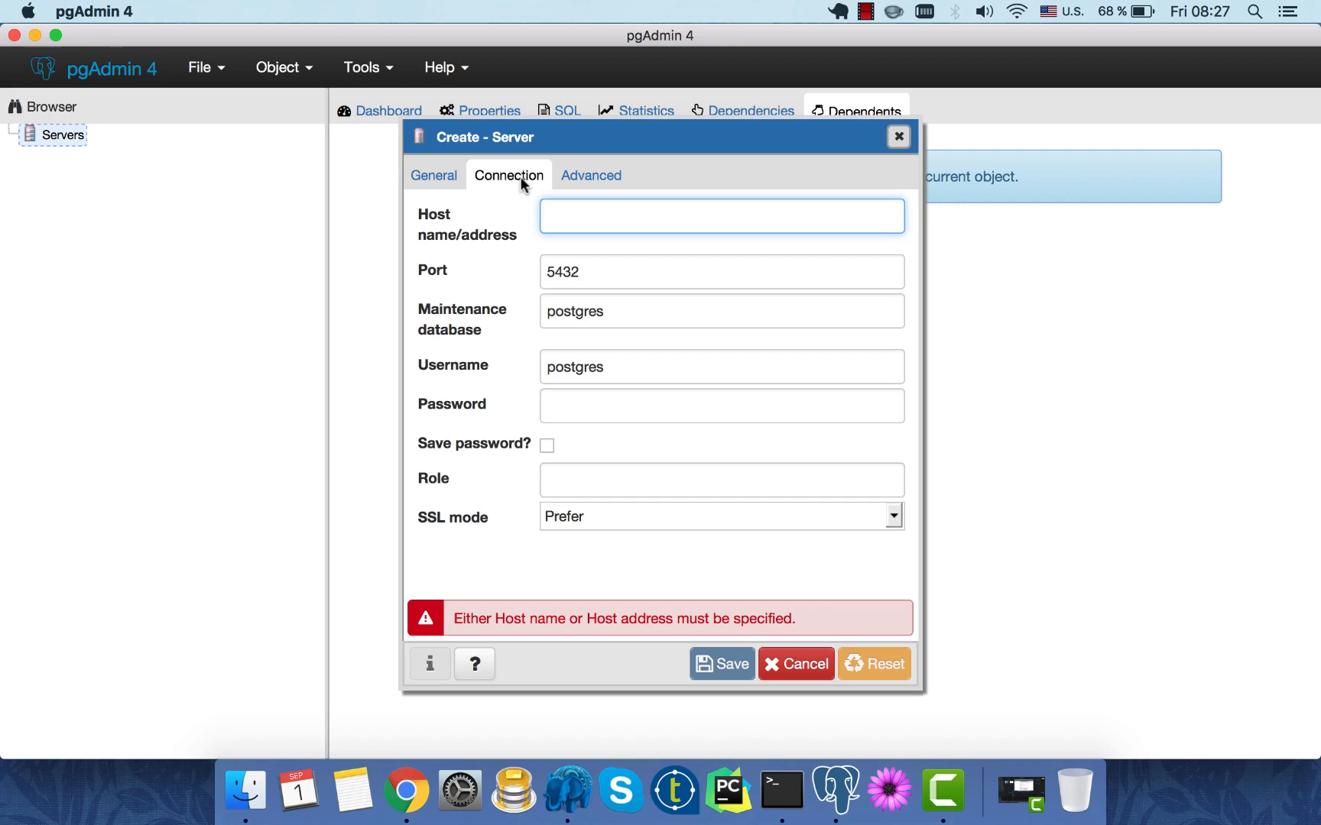
{"action": "left_click", "coordinate": [572, 215]}
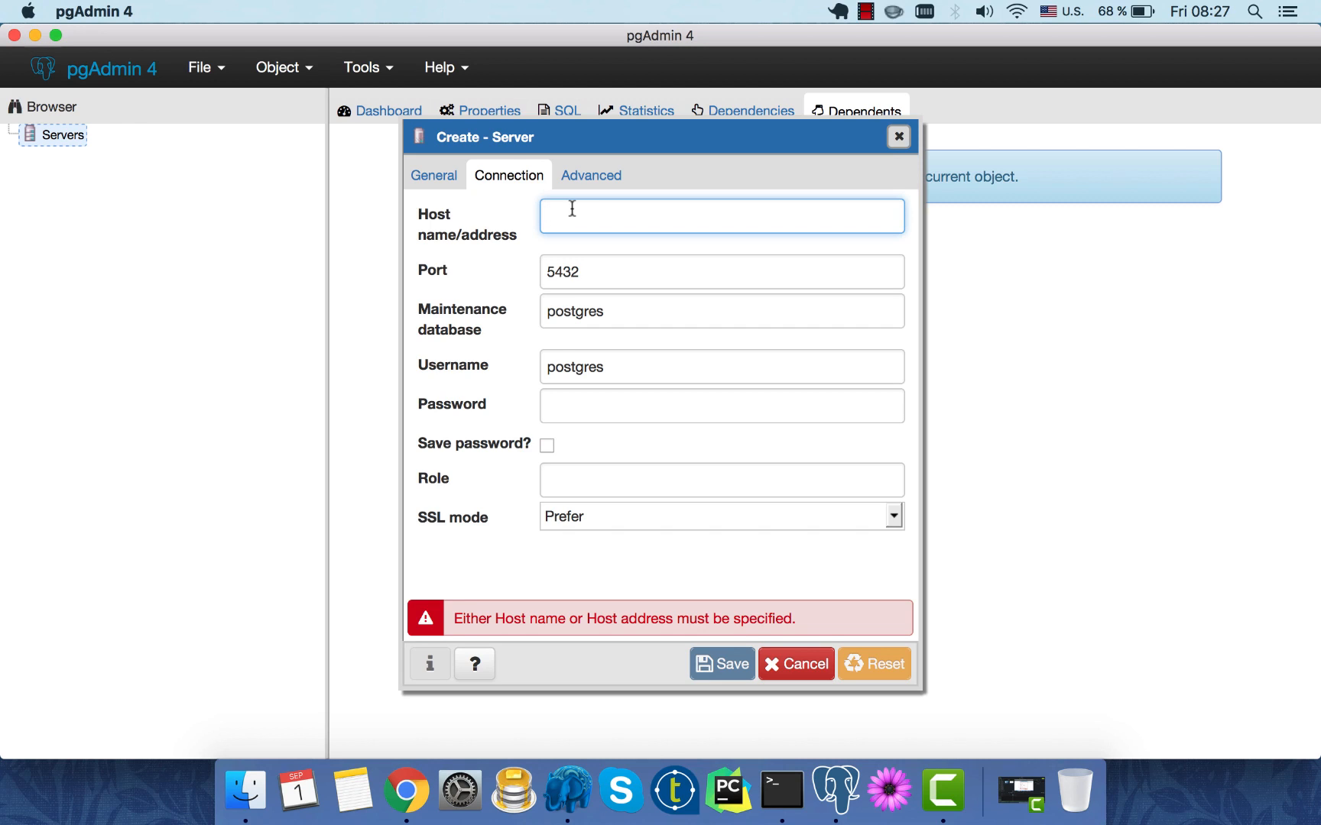
{"action": "type", "text": "localhost"}
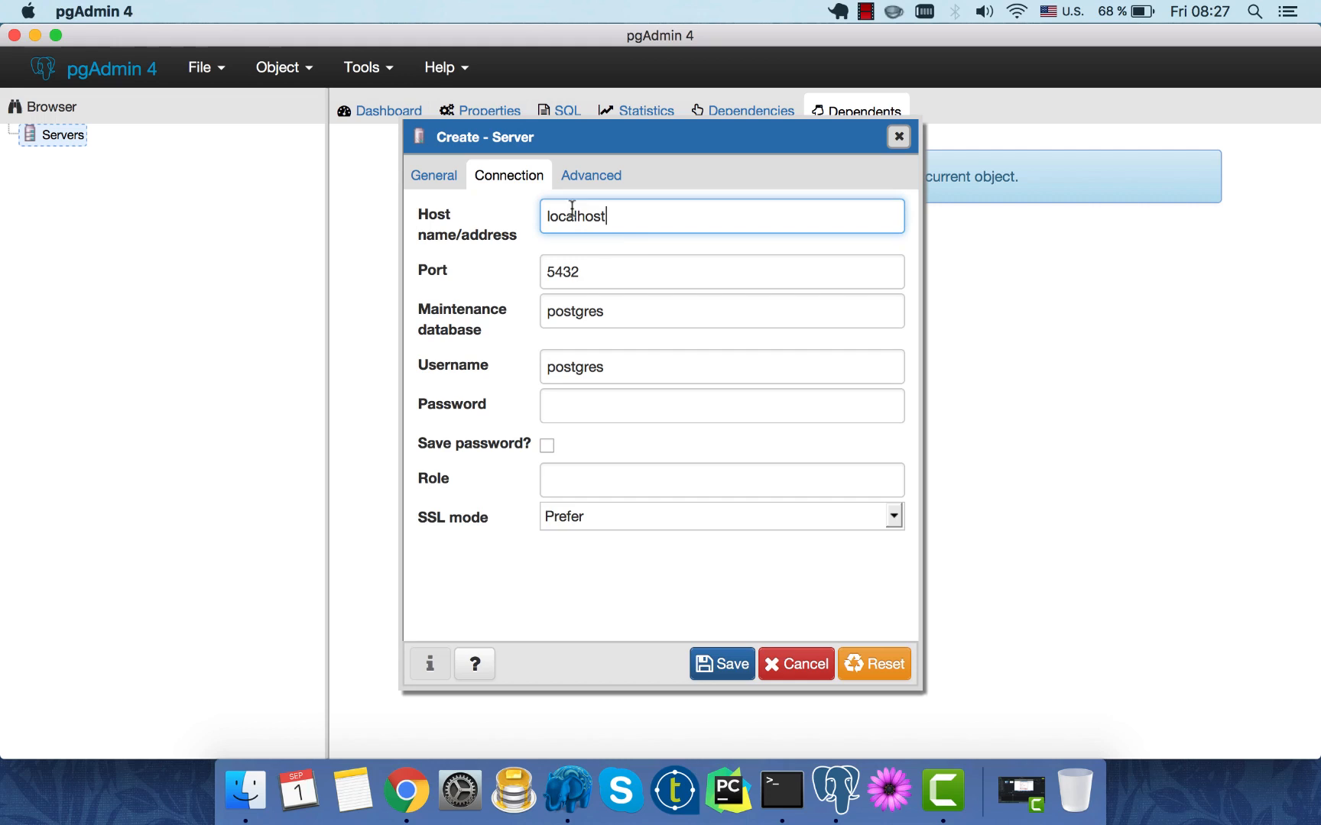
{"action": "mouse_move", "coordinate": [641, 247]}
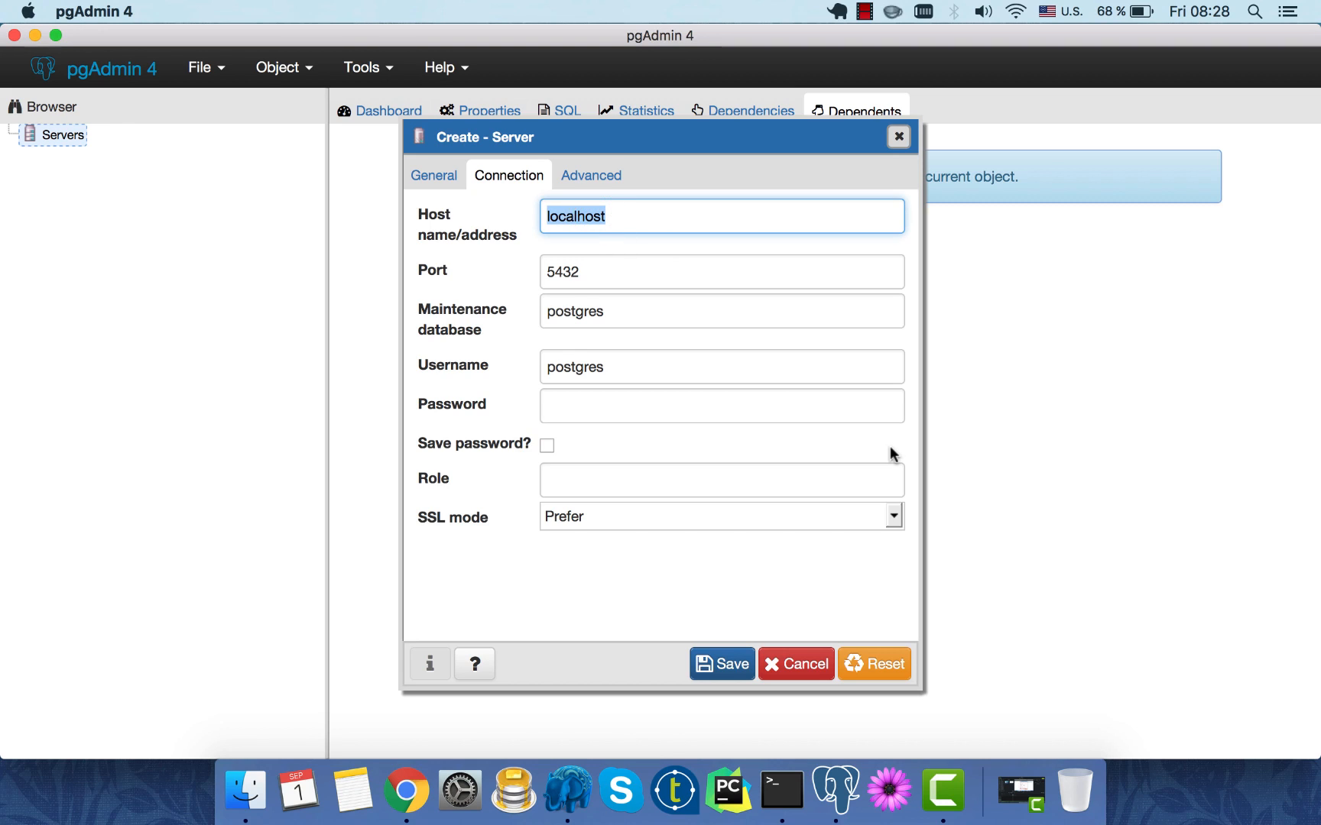
{"action": "type", "text": "127."}
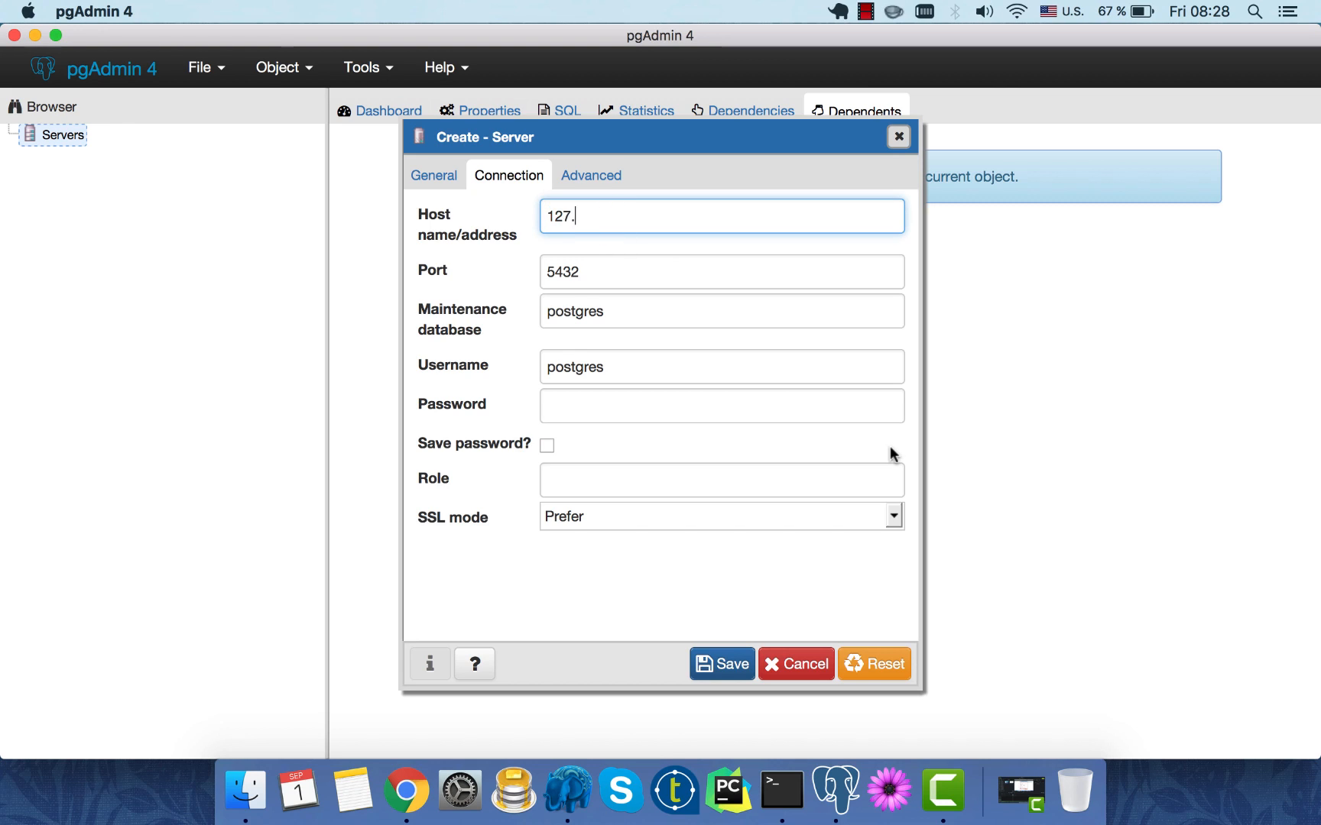
{"action": "type", "text": "0.0"}
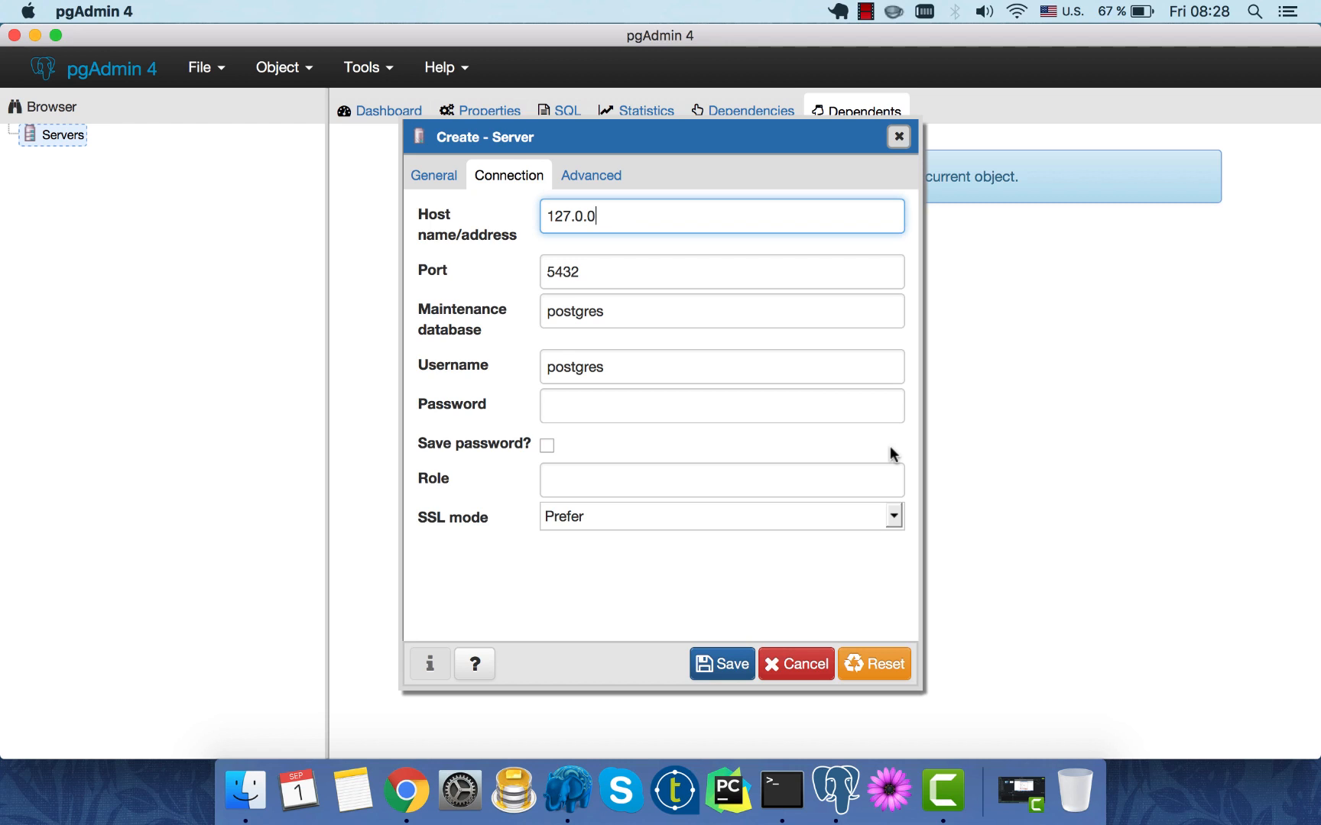
{"action": "type", "text": "1"}
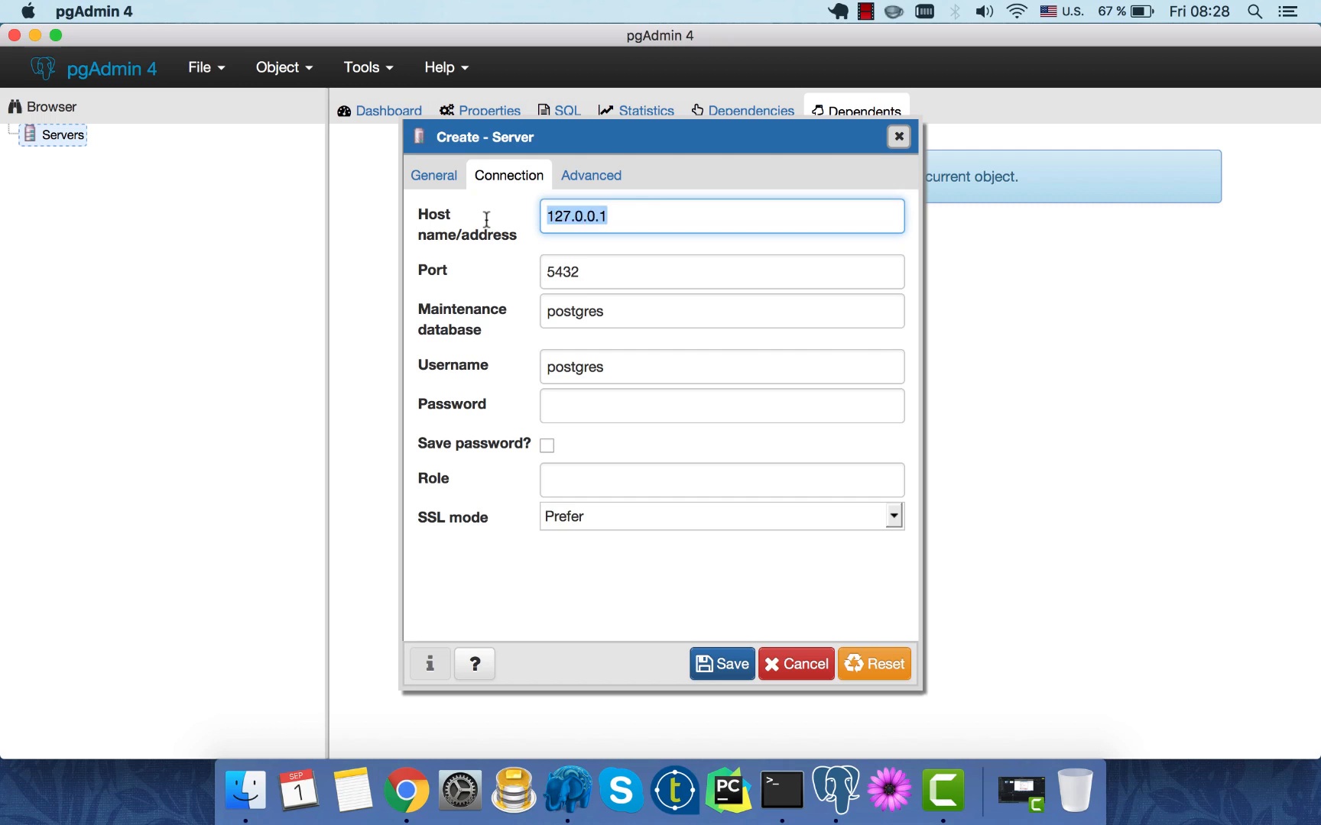
{"action": "type", "text": "localhost"}
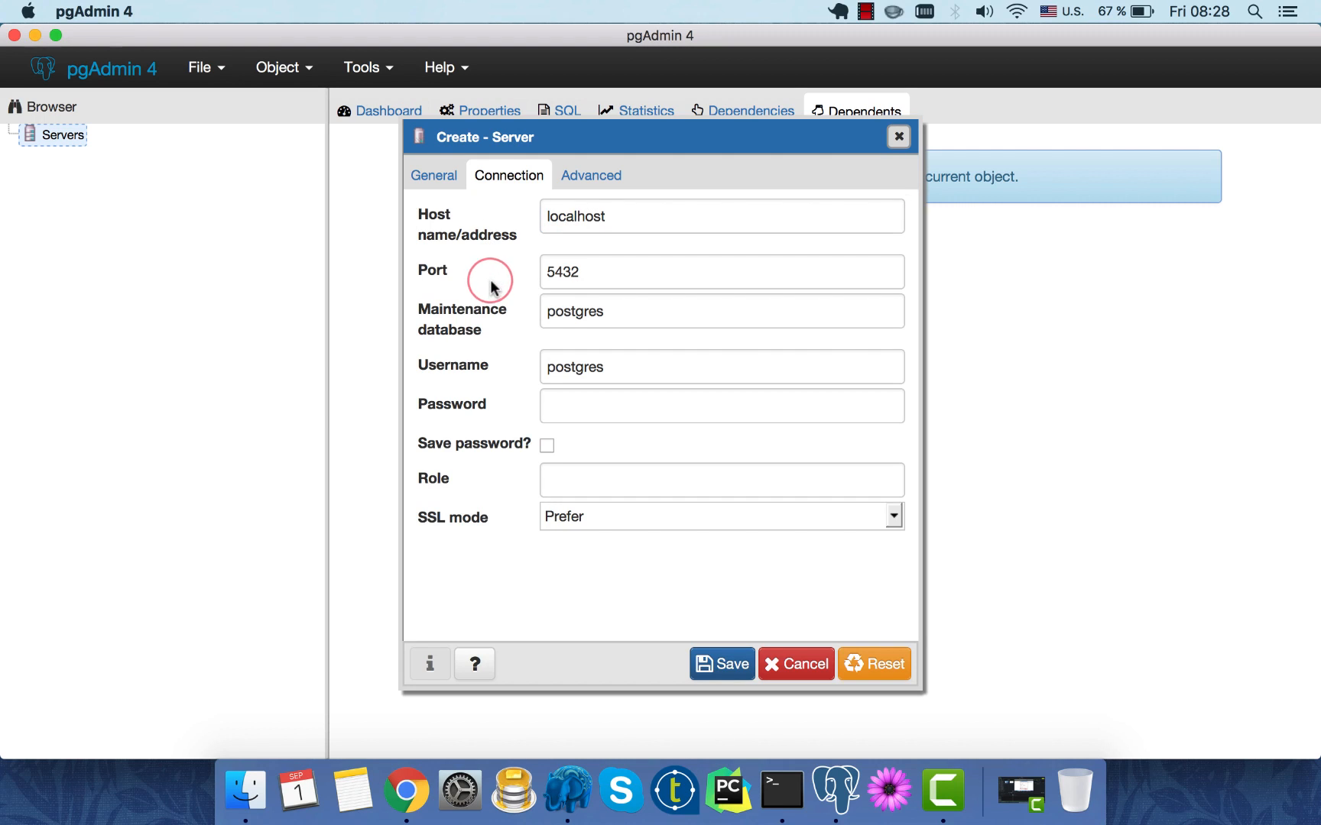
{"action": "mouse_move", "coordinate": [492, 288]}
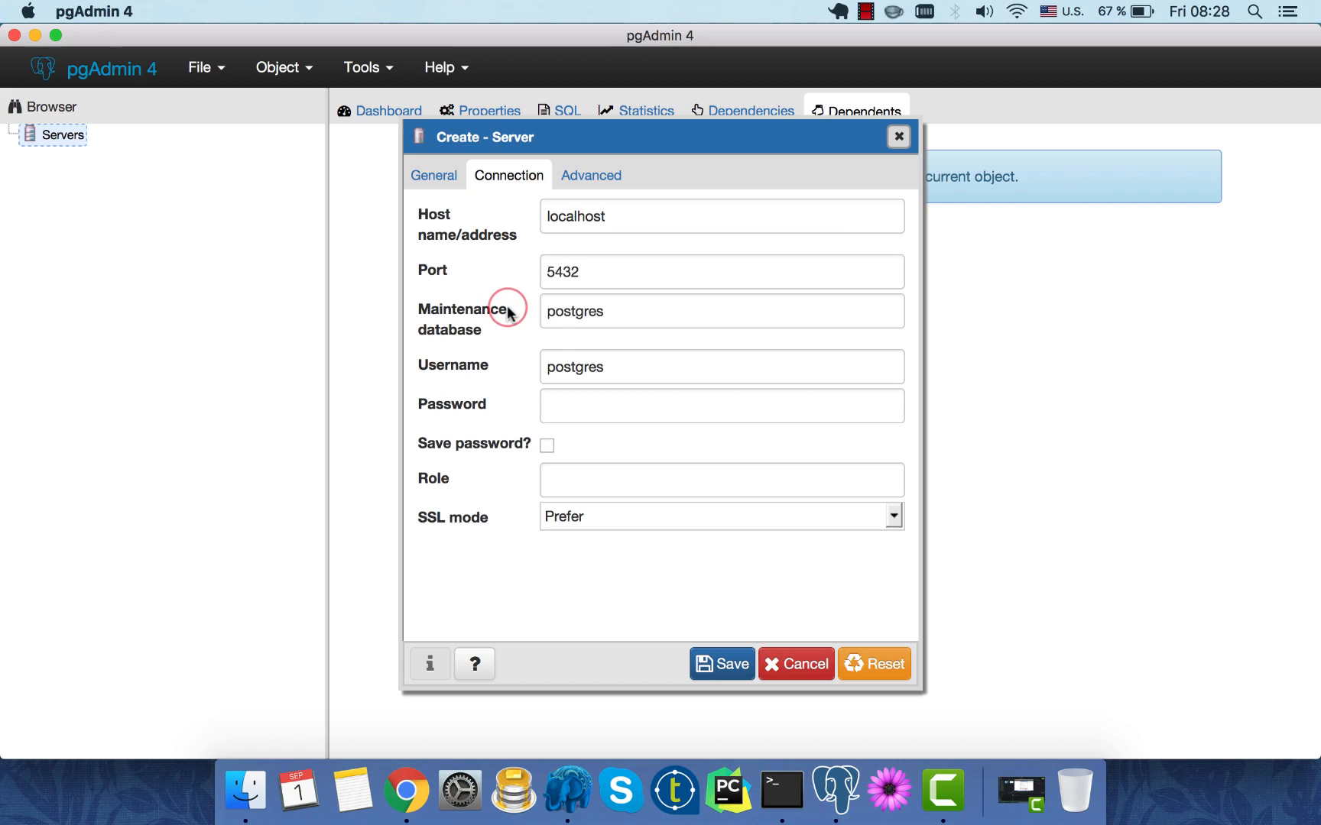
{"action": "mouse_move", "coordinate": [521, 327]}
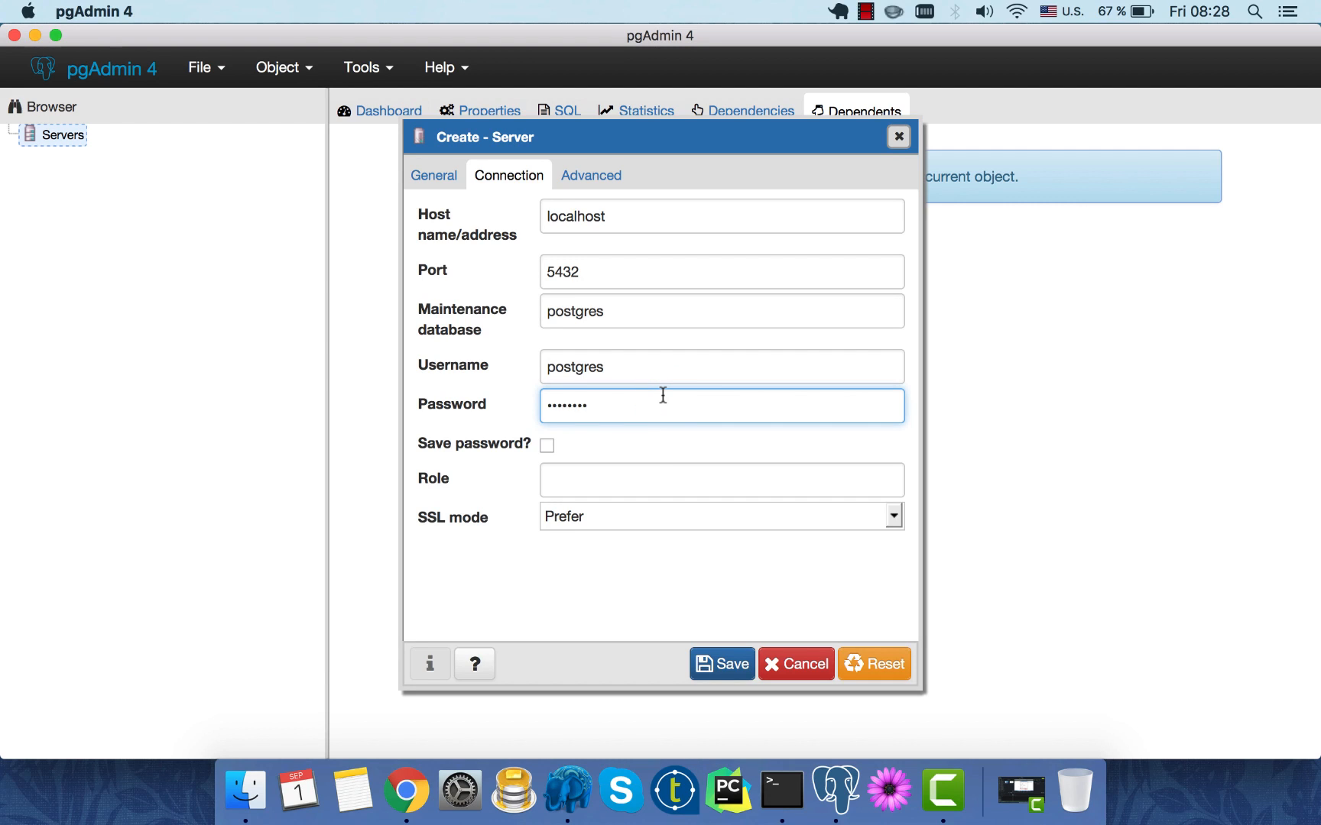
Tick Save password? and save the my_local_postgres_server connection
{"action": "left_click", "coordinate": [546, 445]}
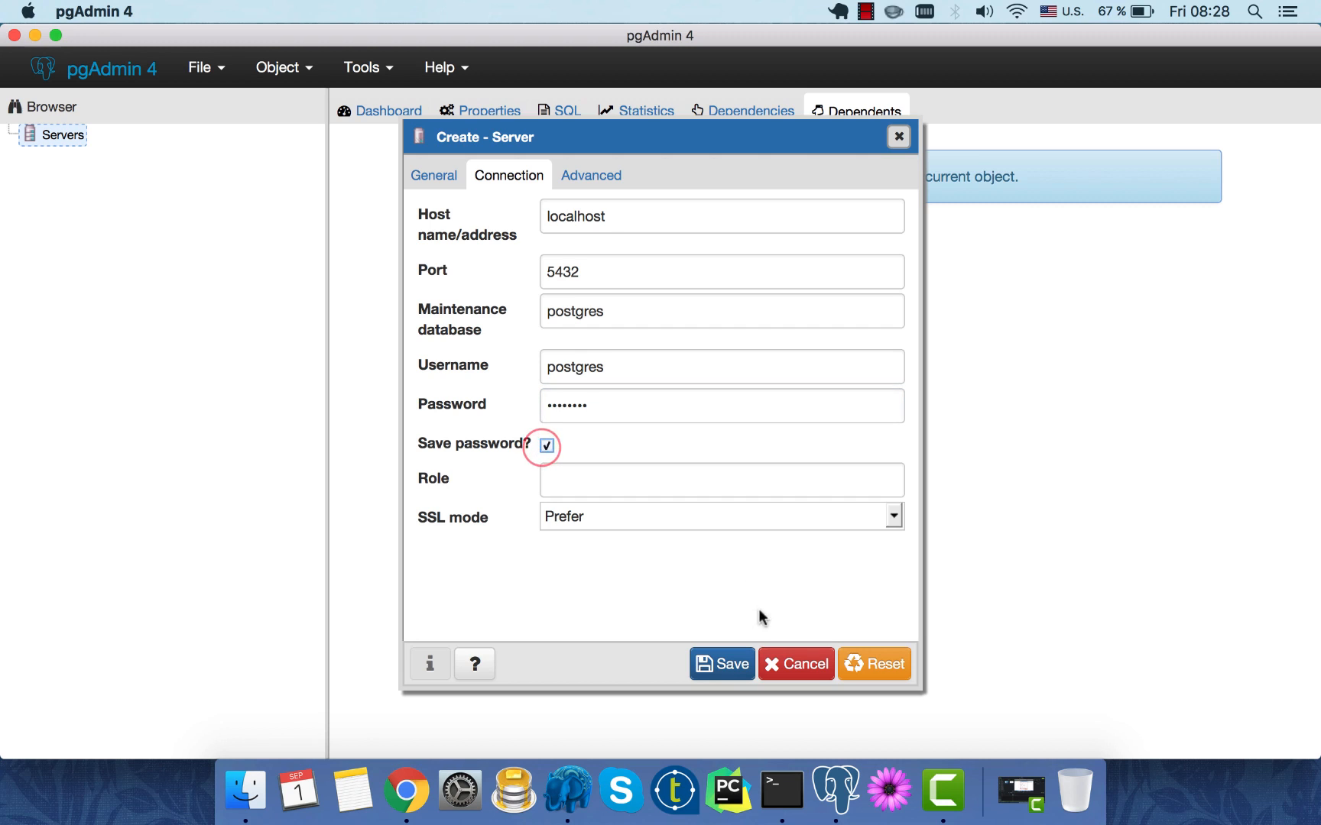
{"action": "left_click", "coordinate": [720, 664]}
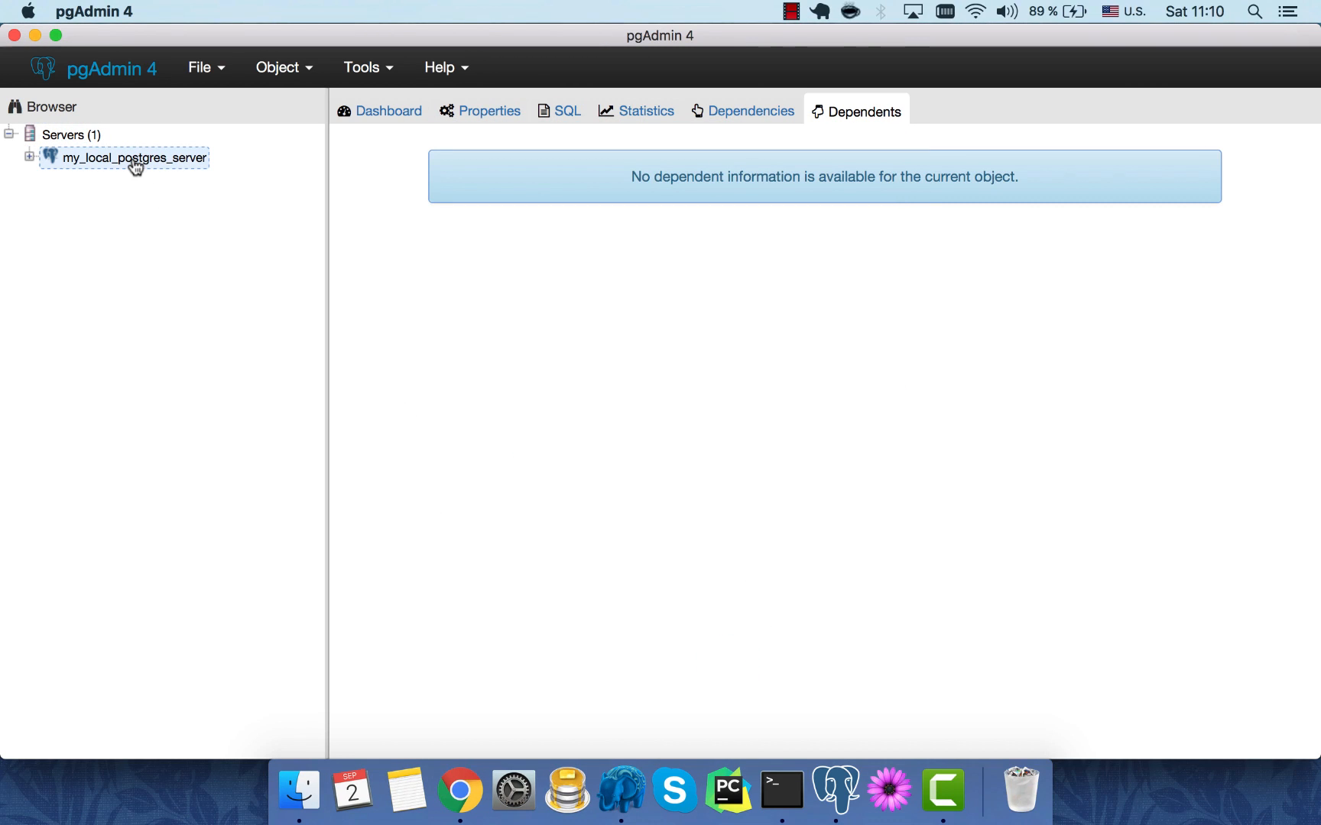
Expand my_local_postgres_server and Databases to show postgres, then bring up the Databases actions
{"action": "left_click", "coordinate": [29, 158]}
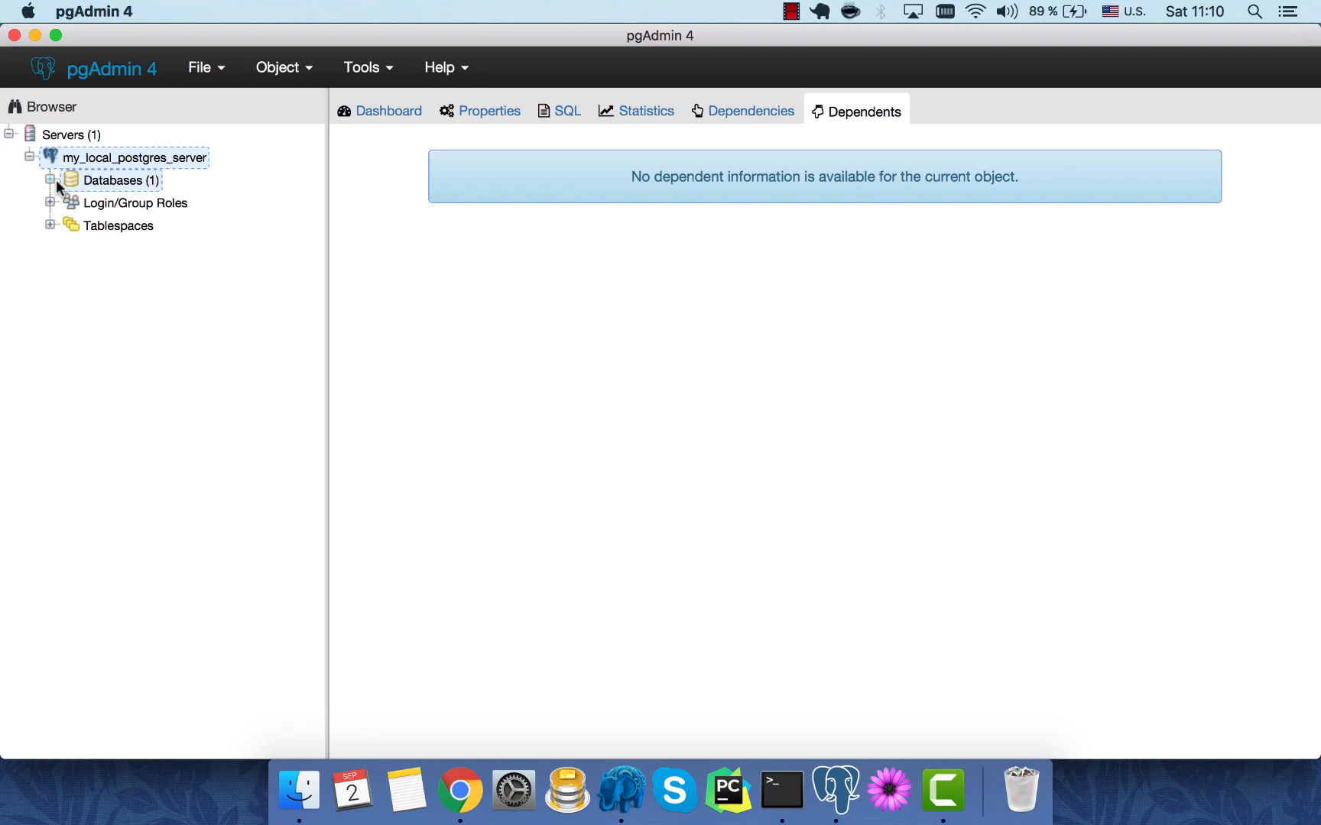
{"action": "left_click", "coordinate": [49, 180]}
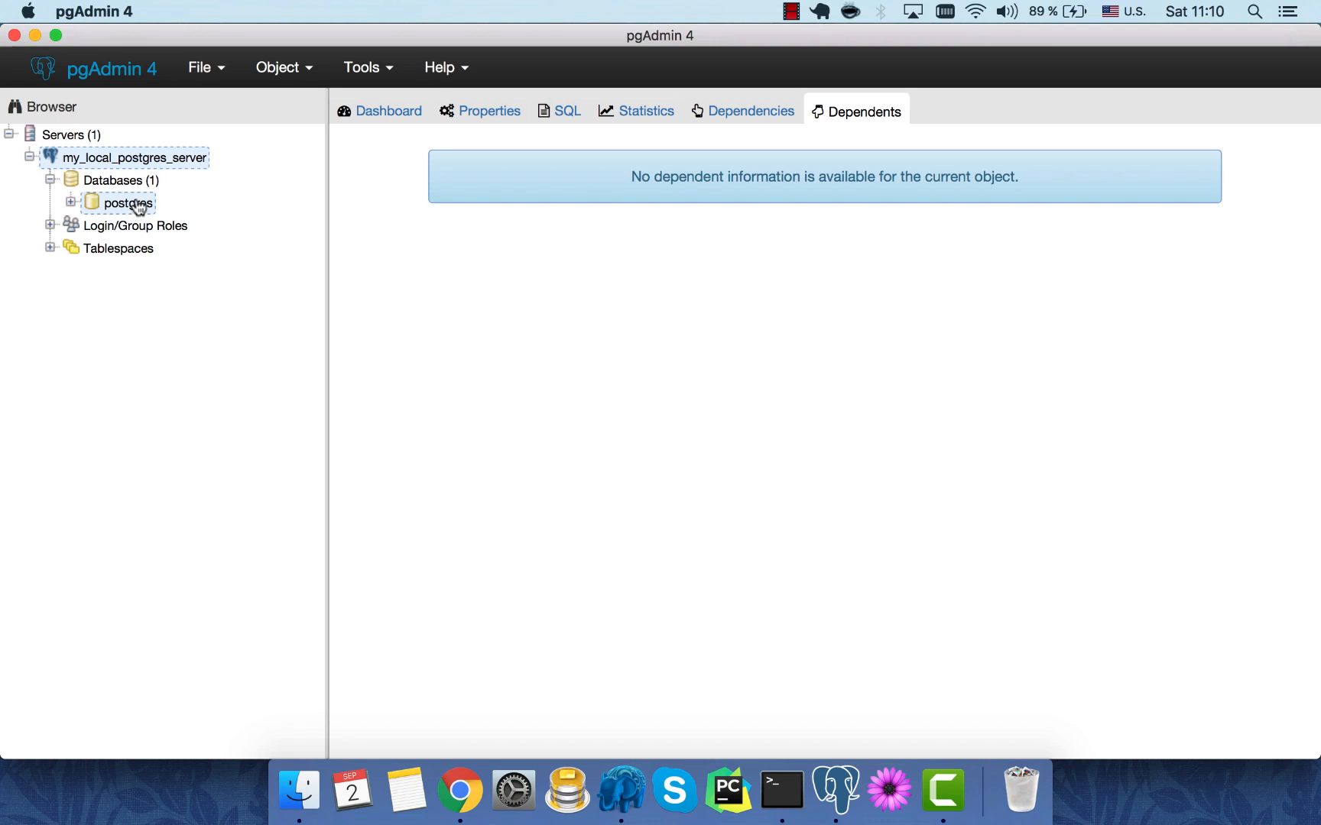
{"action": "left_click", "coordinate": [134, 225]}
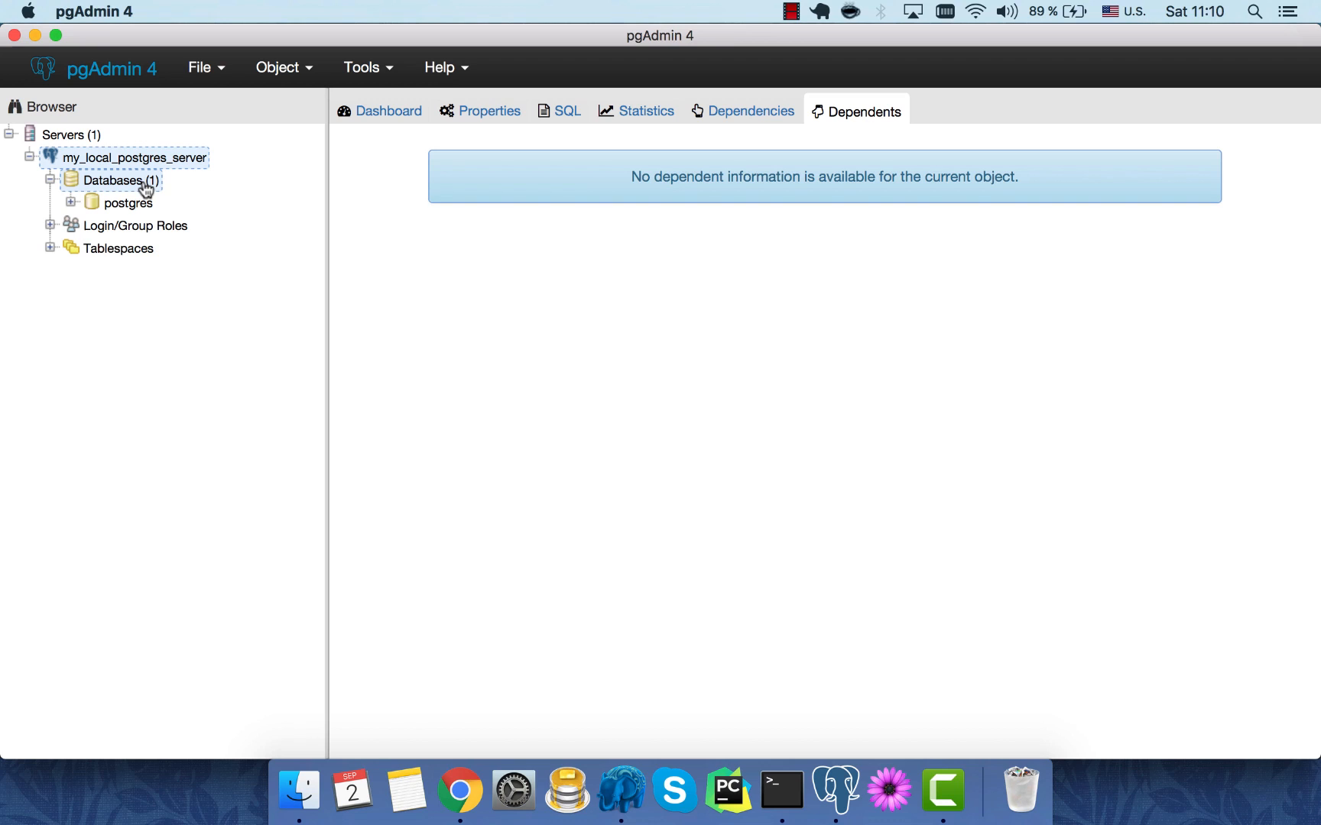
{"action": "right_click", "coordinate": [118, 180]}
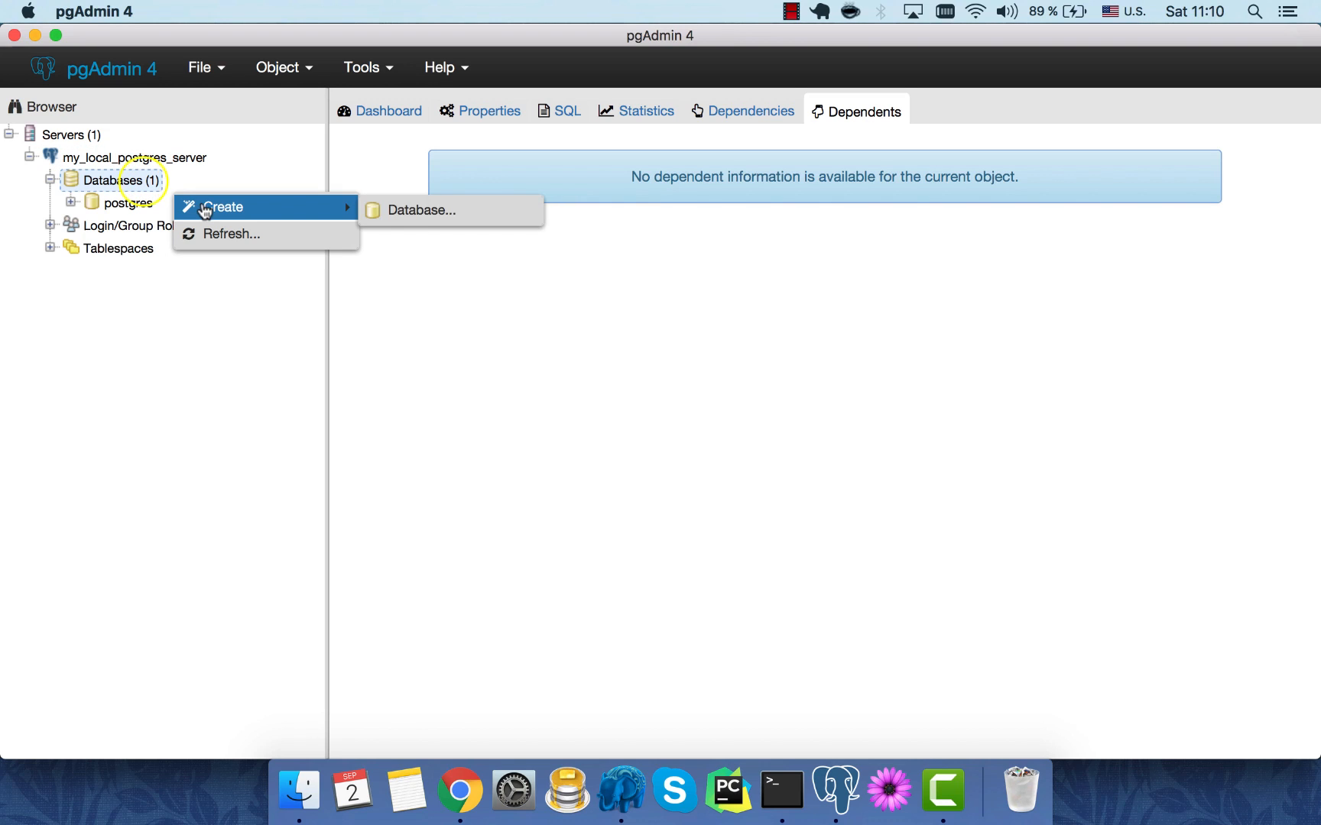
Create and save a database named my_first_postgres_database owned by postgres
{"action": "left_click", "coordinate": [422, 210]}
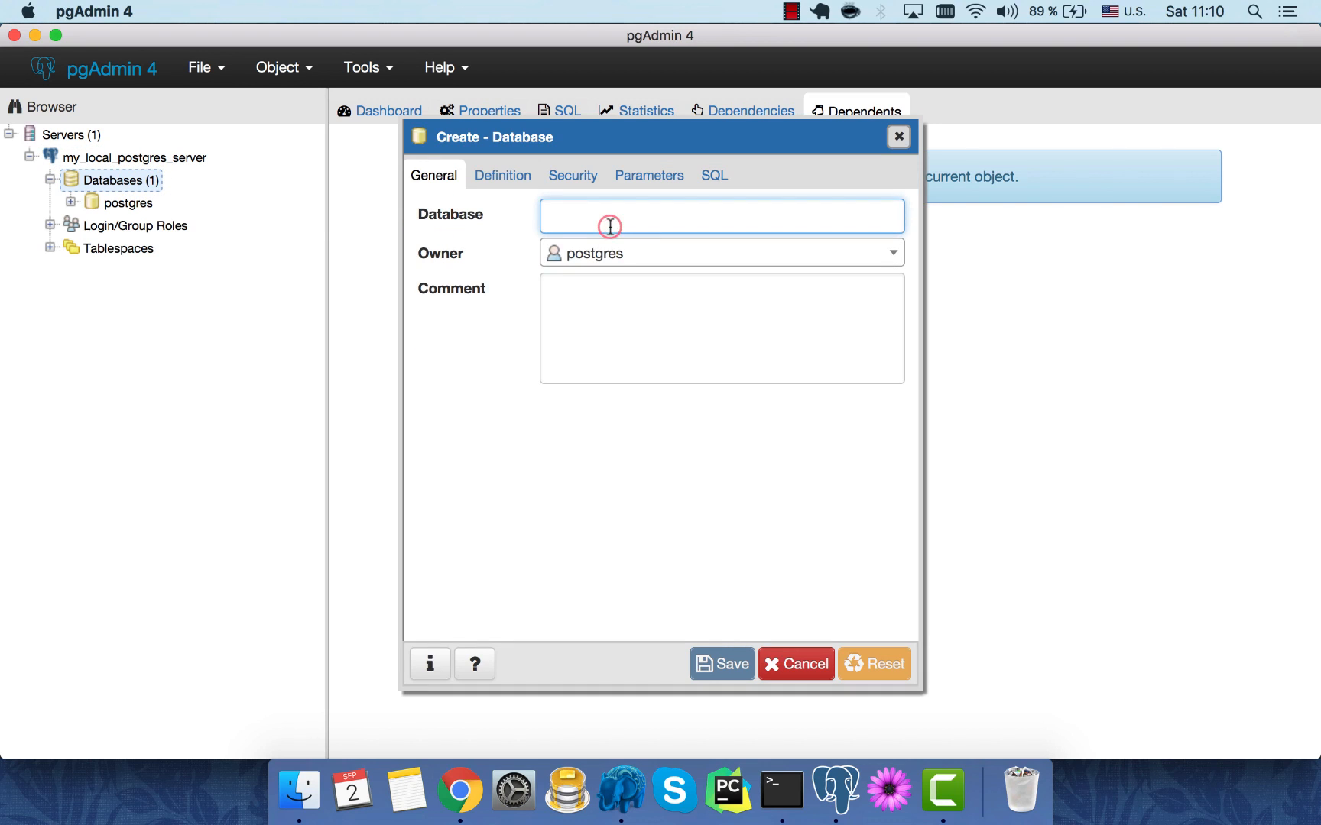
{"action": "type", "text": "my_"}
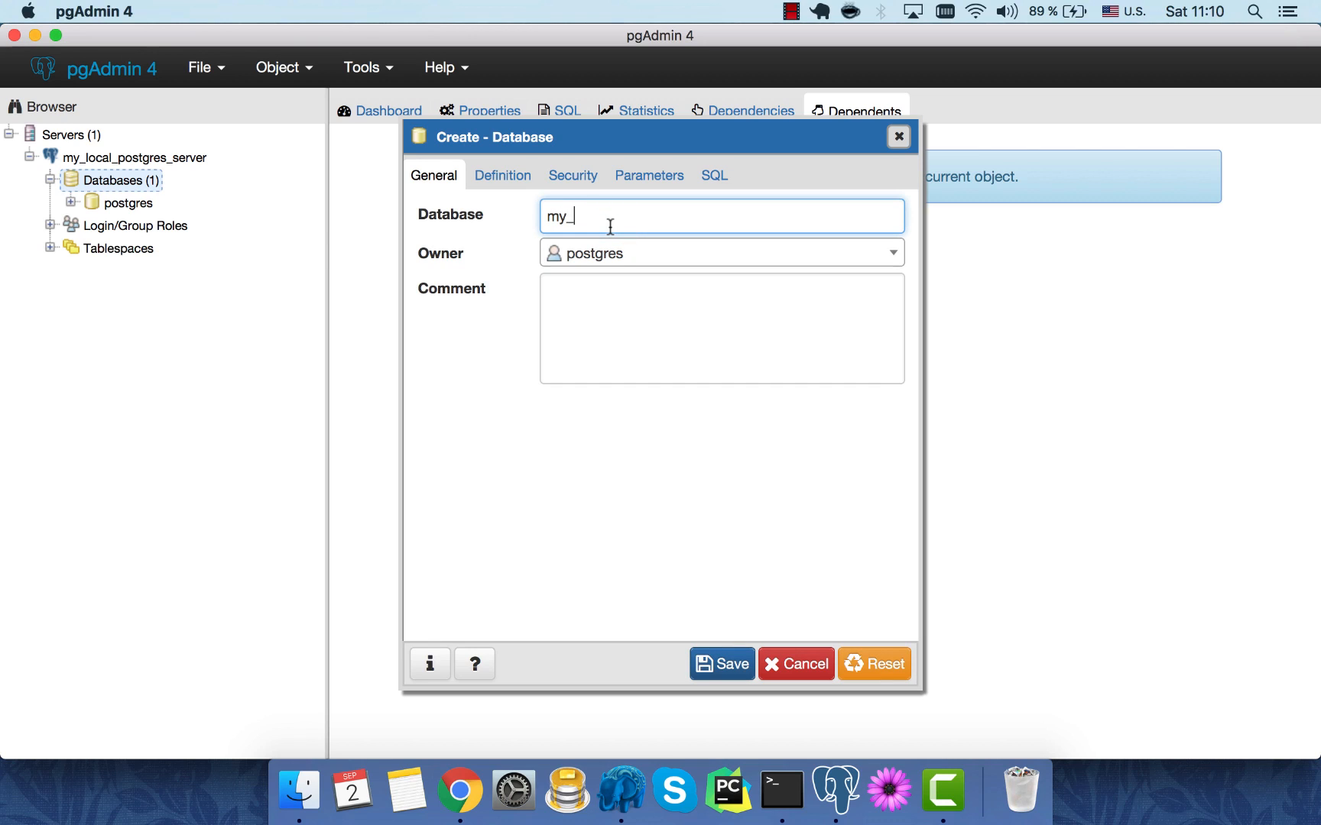
{"action": "type", "text": "first_postgres_databas"}
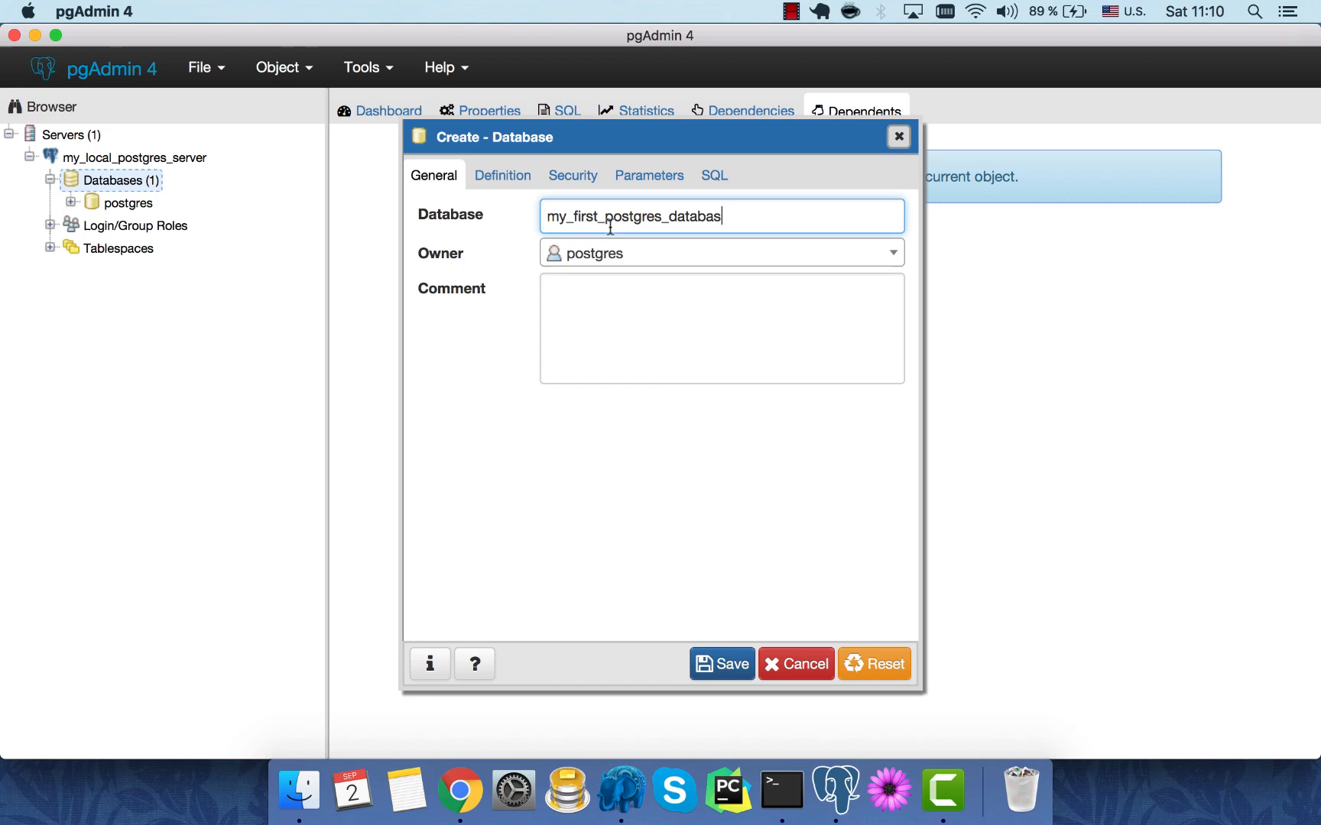
{"action": "type", "text": "e"}
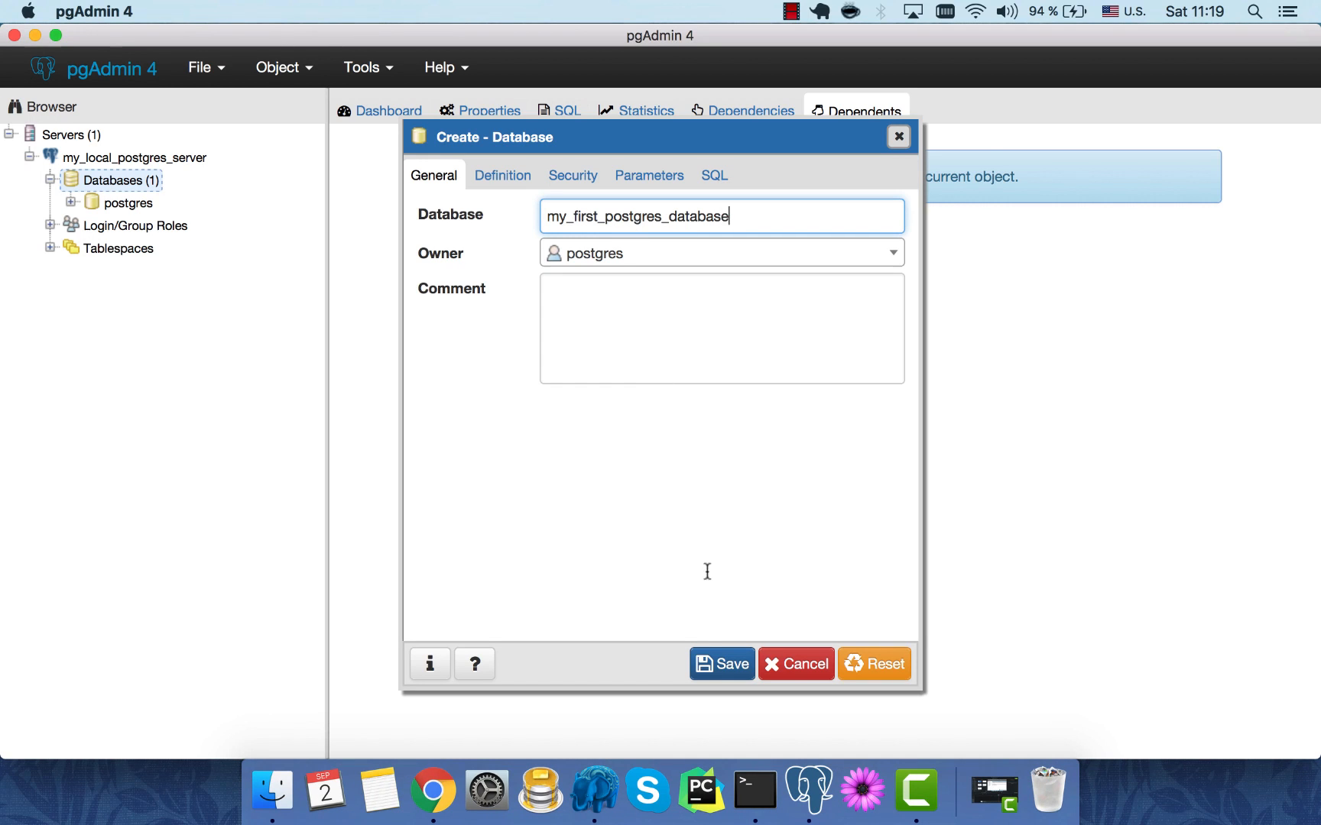
{"action": "left_click", "coordinate": [721, 663]}
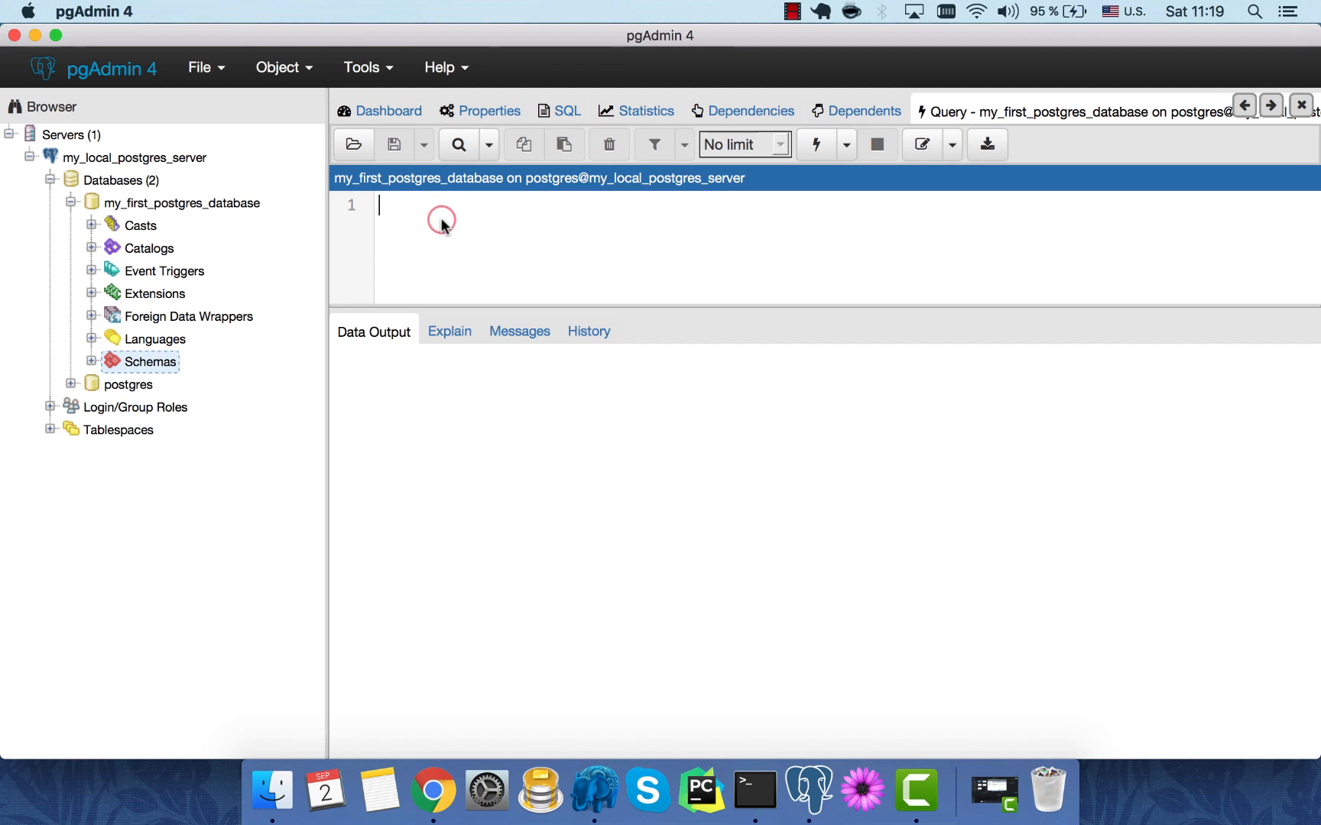
Run select current_user, now() to return postgres and the current timestamp
{"action": "type", "text": "select"}
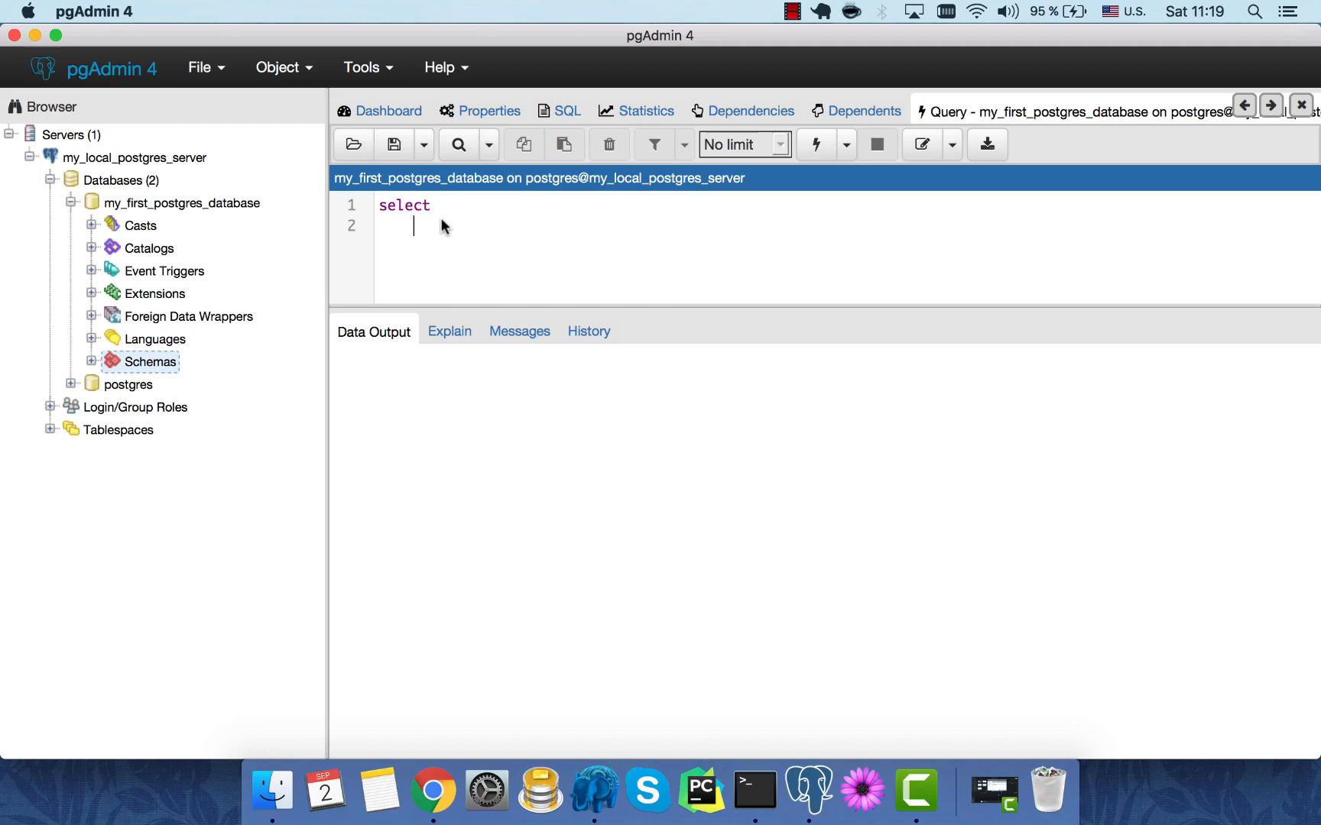
{"action": "type", "text": "current_user,"}
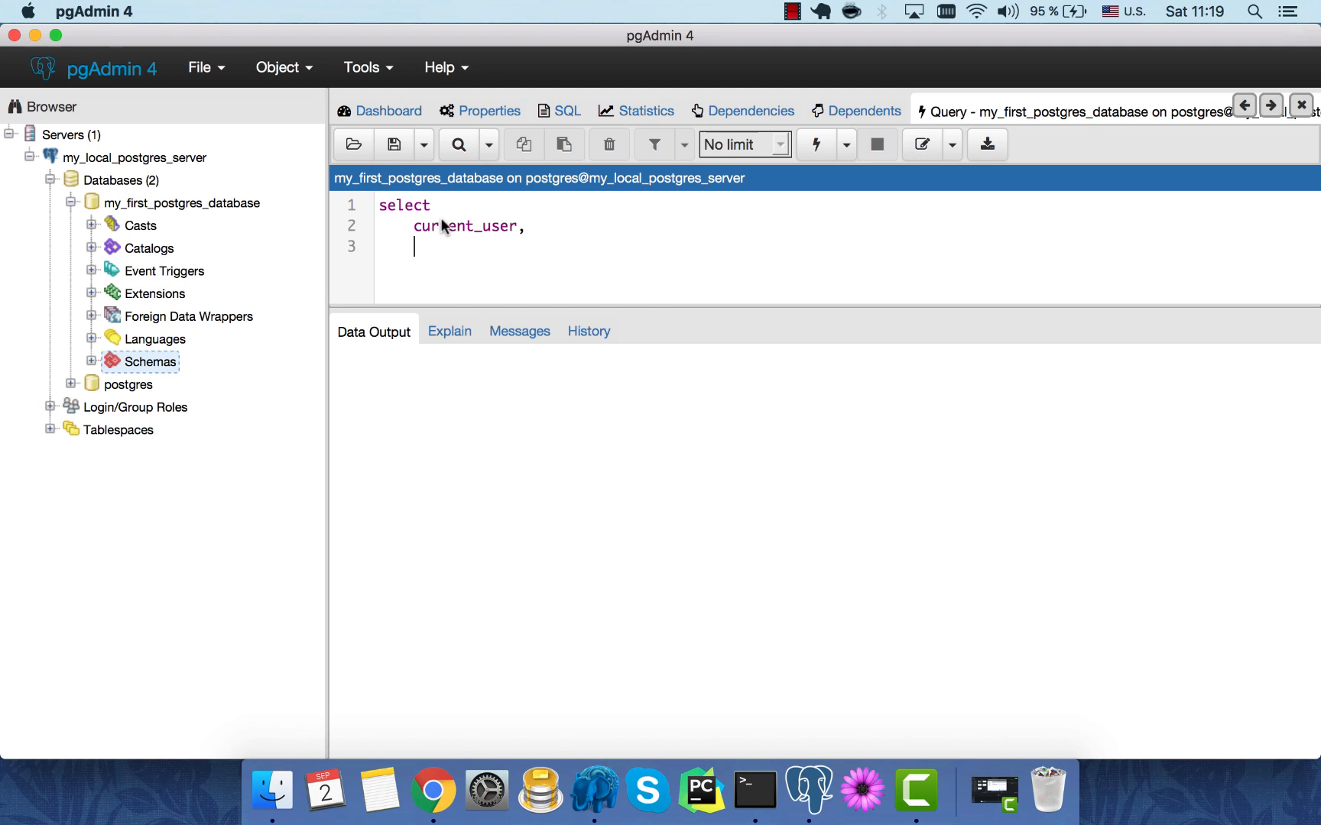
{"action": "type", "text": "now()"}
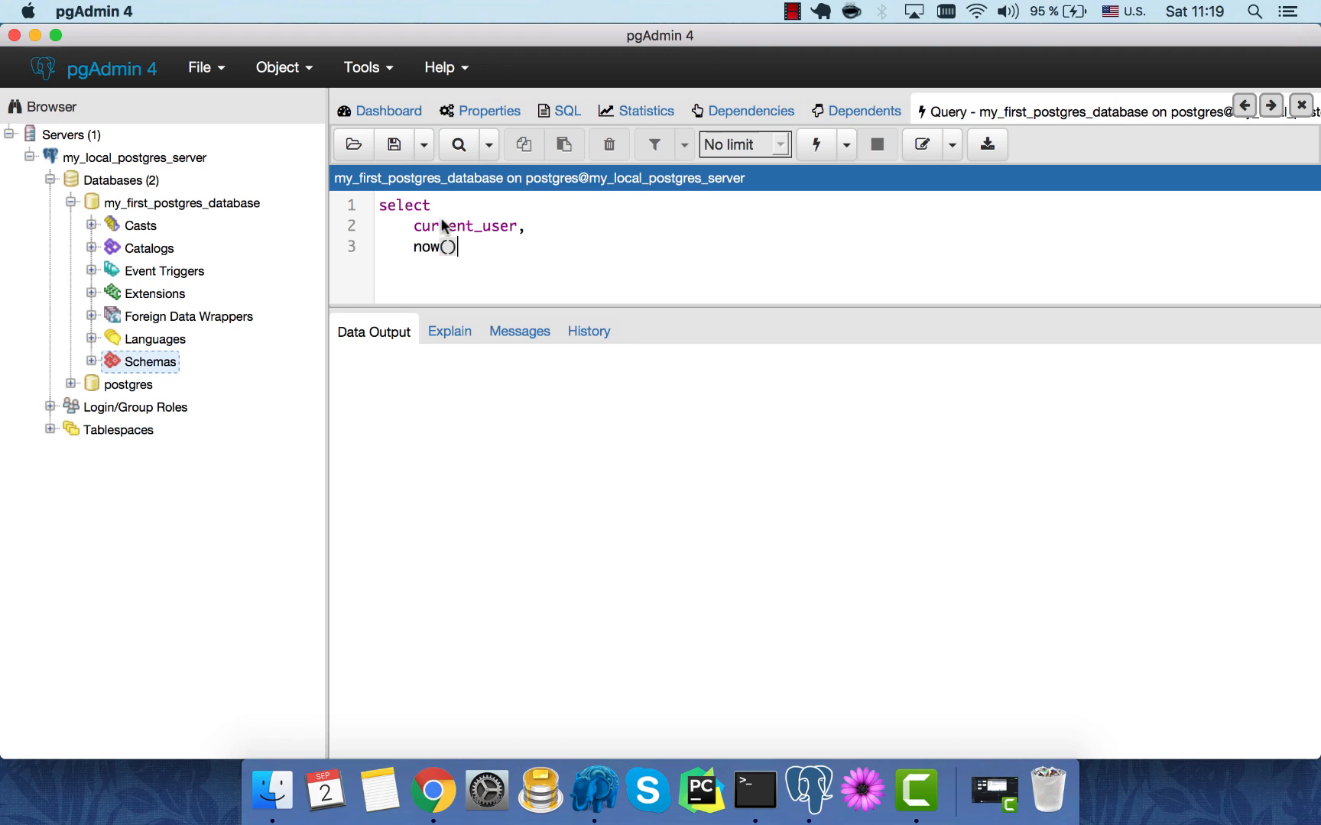
{"action": "left_click", "coordinate": [815, 143]}
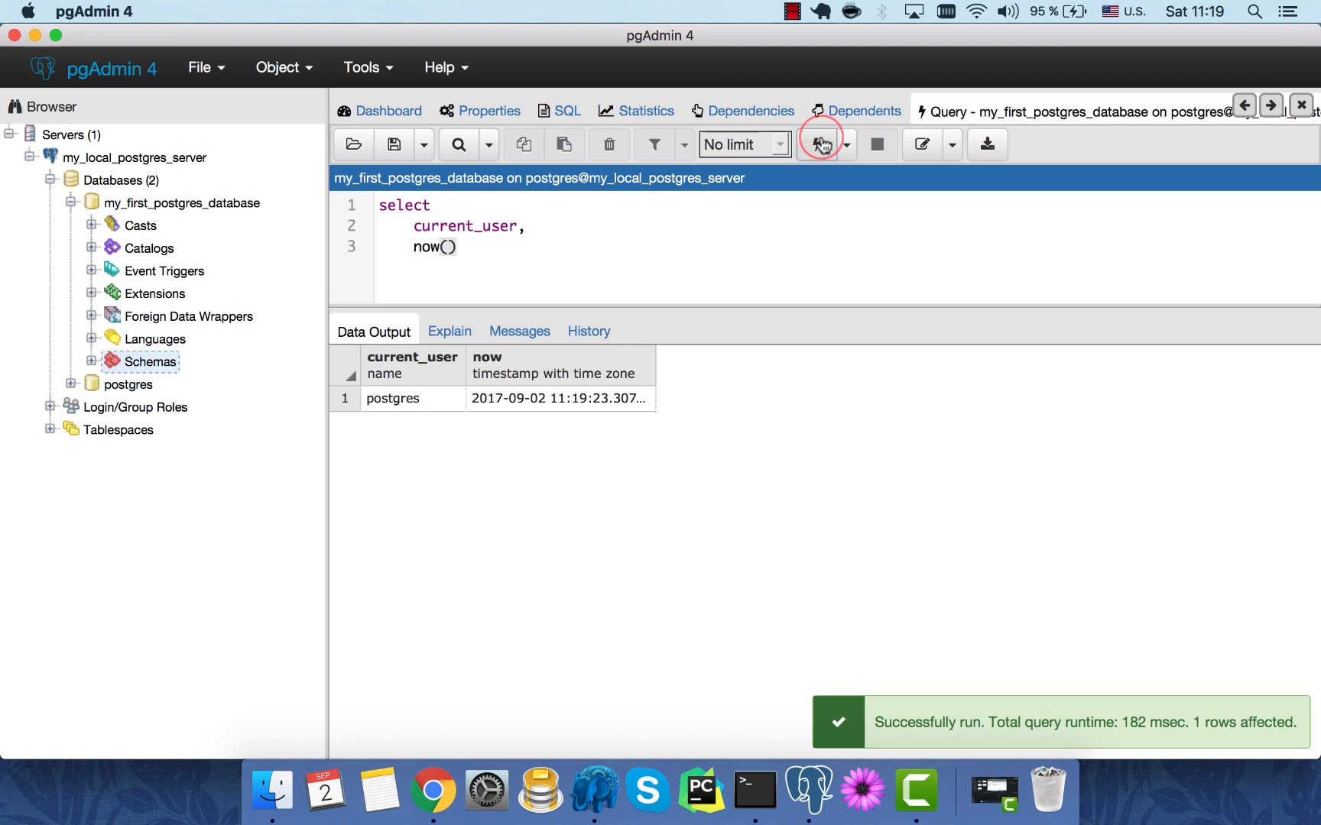
{"action": "mouse_move", "coordinate": [406, 419]}
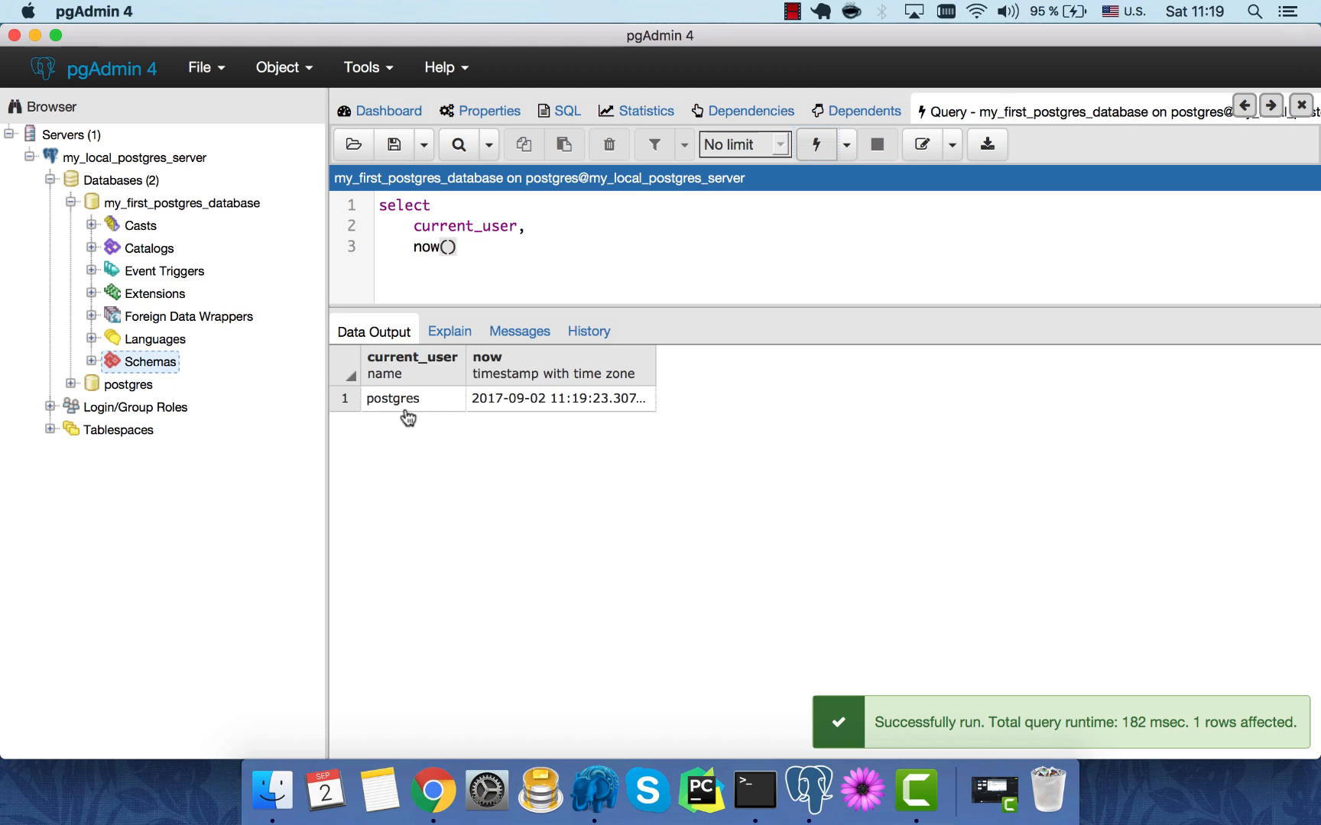
{"action": "mouse_move", "coordinate": [427, 318]}
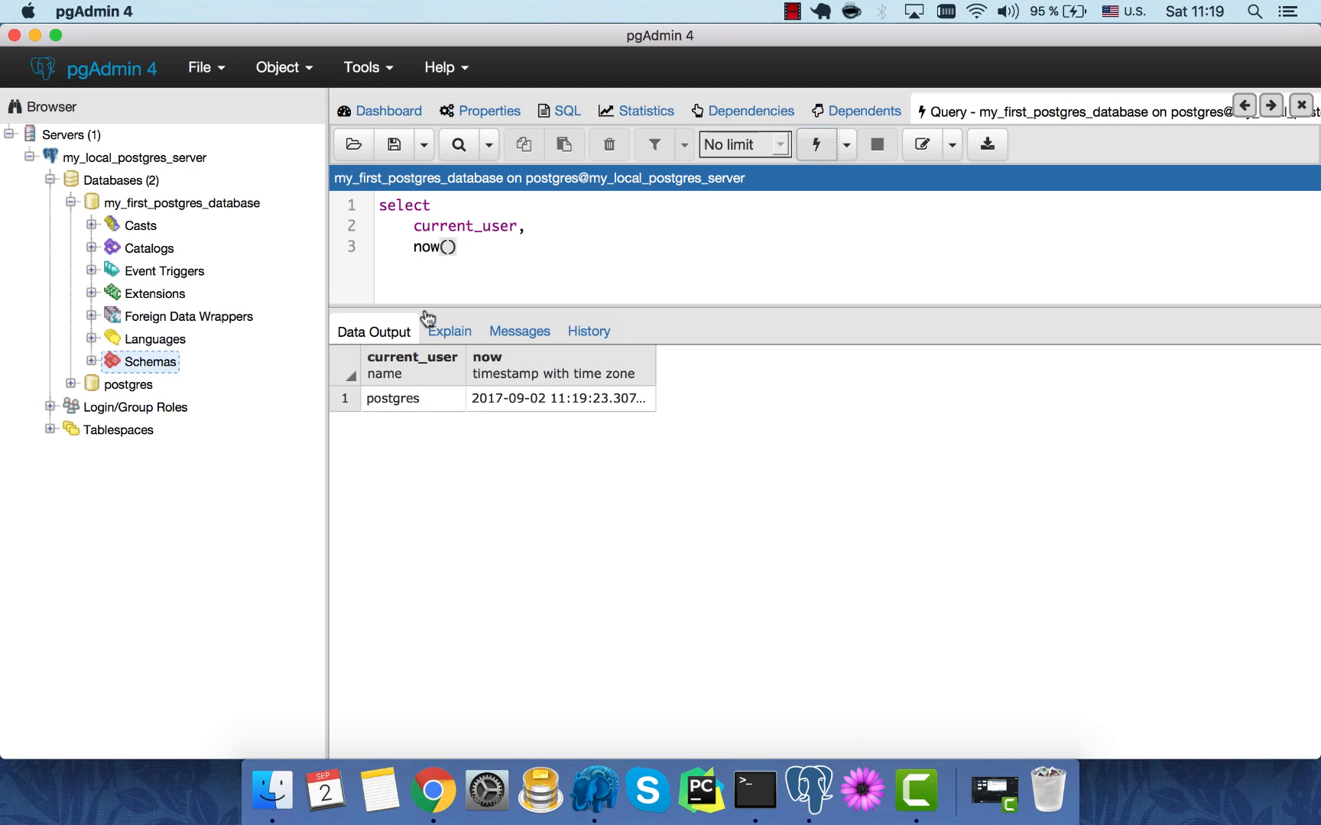